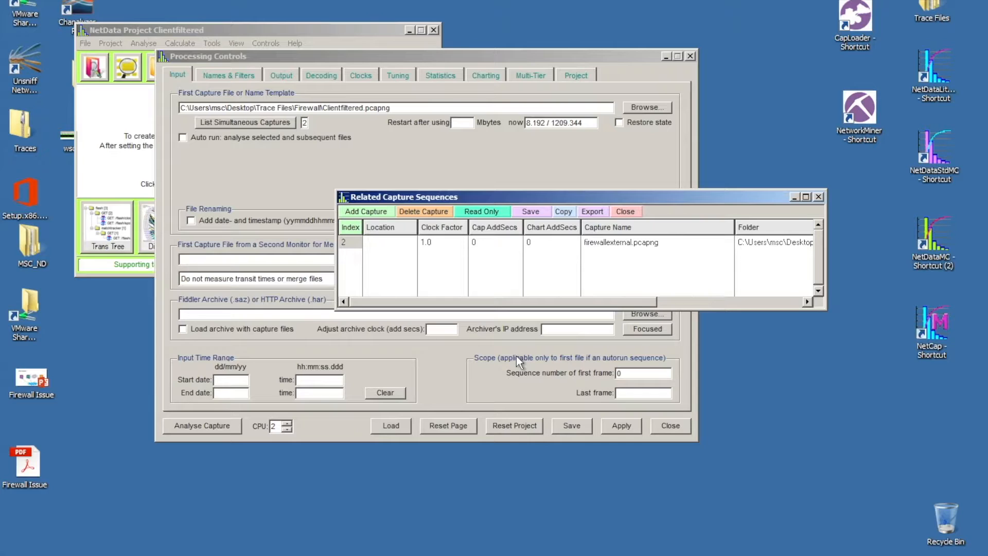
pyautogui.moveTo(510, 351)
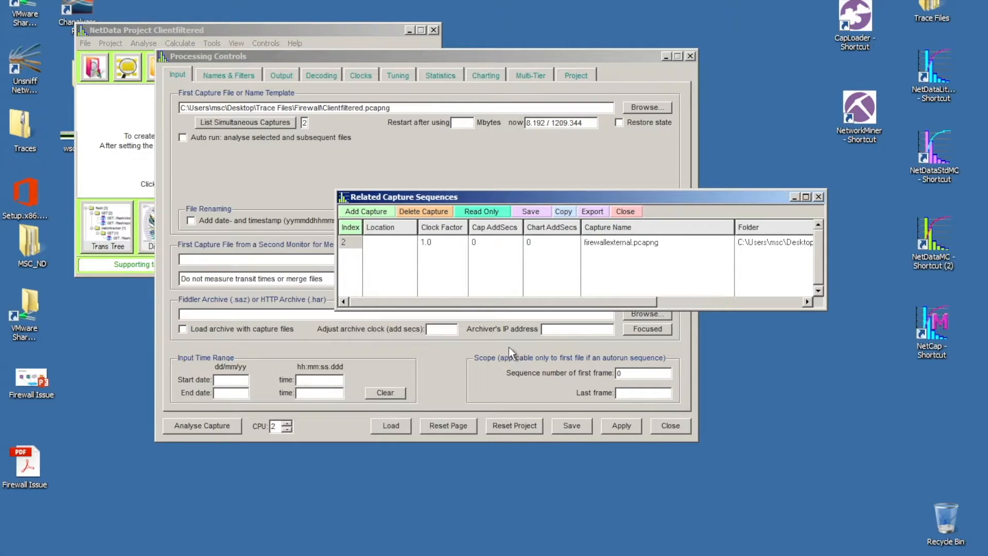
pyautogui.moveTo(328, 156)
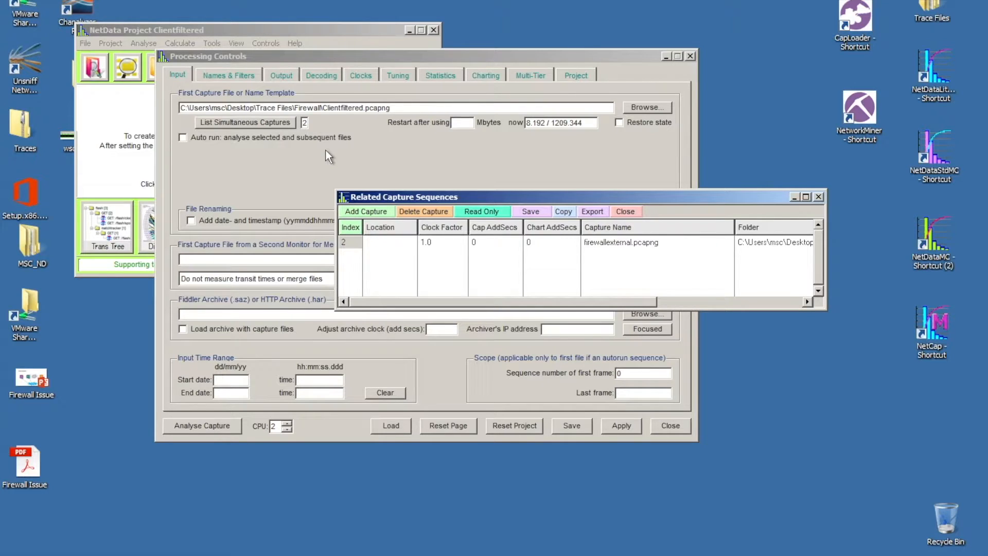
pyautogui.moveTo(276, 149)
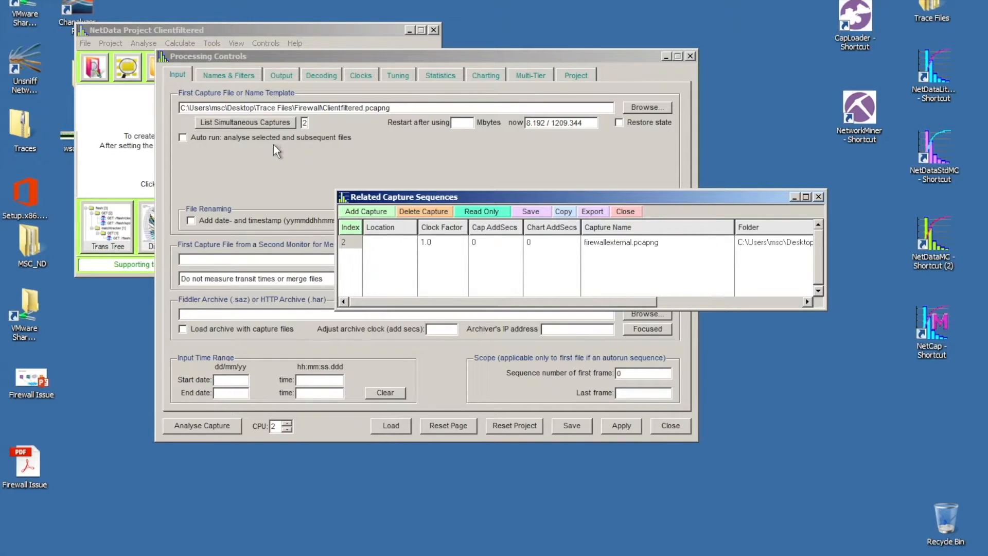
pyautogui.moveTo(256, 133)
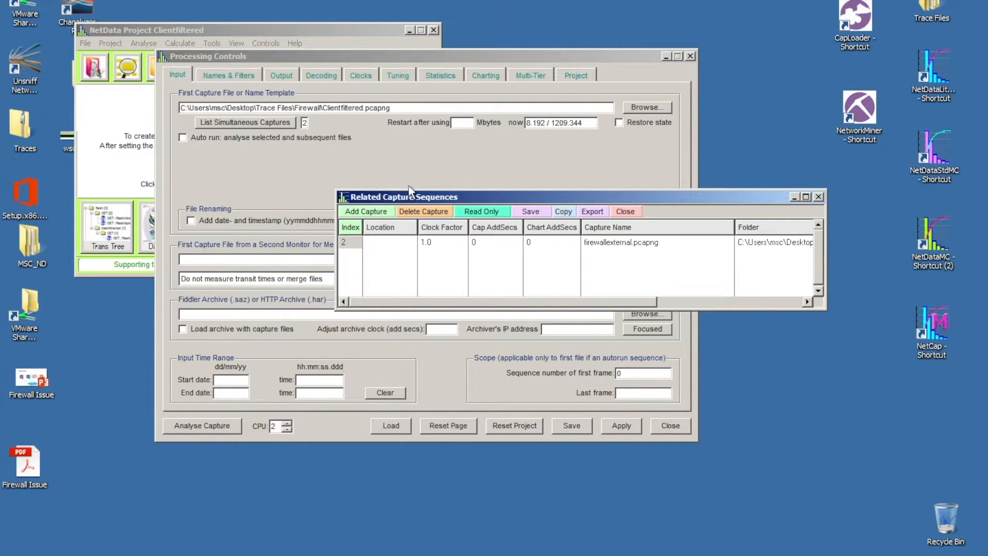
pyautogui.moveTo(552, 260)
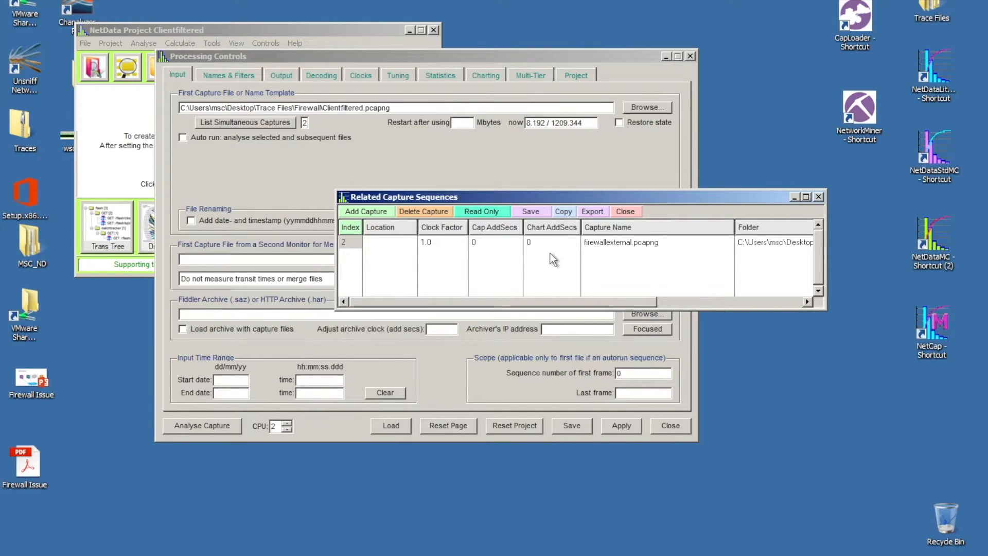
pyautogui.moveTo(376, 103)
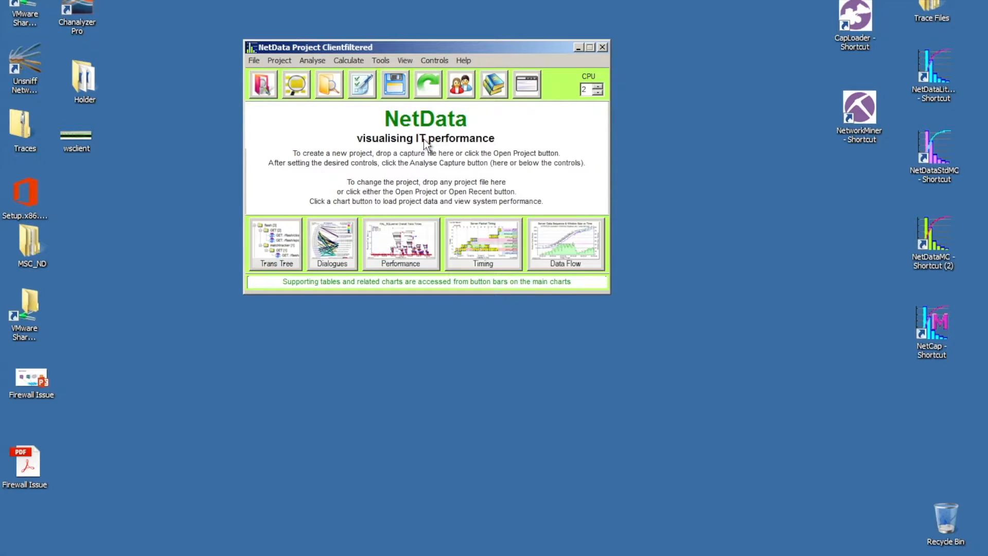
pyautogui.moveTo(332, 242)
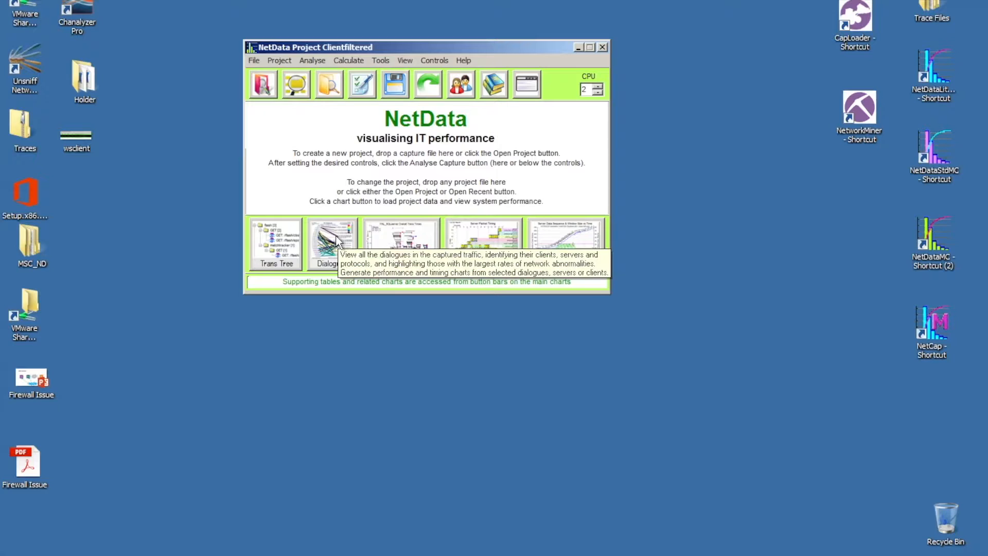
pyautogui.moveTo(391, 242)
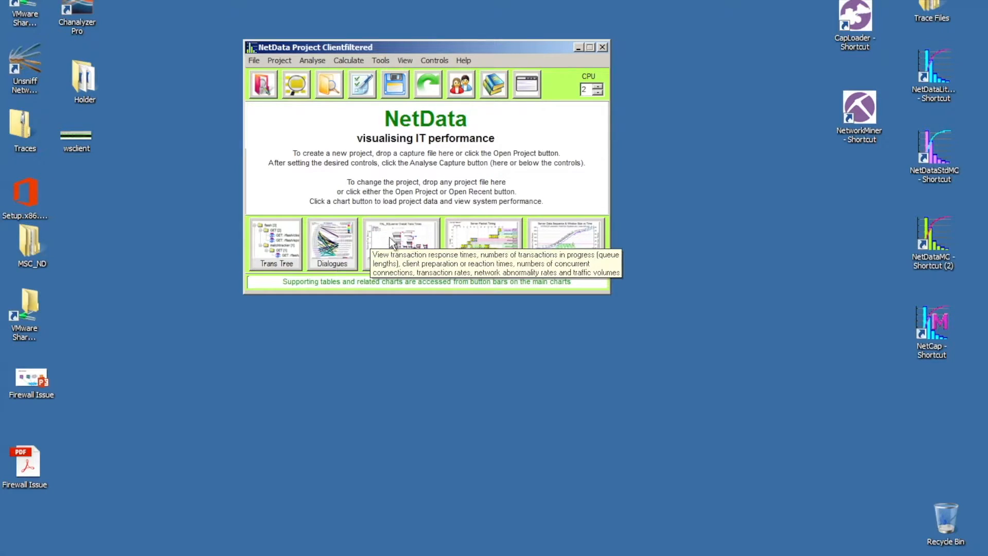
pyautogui.moveTo(482, 242)
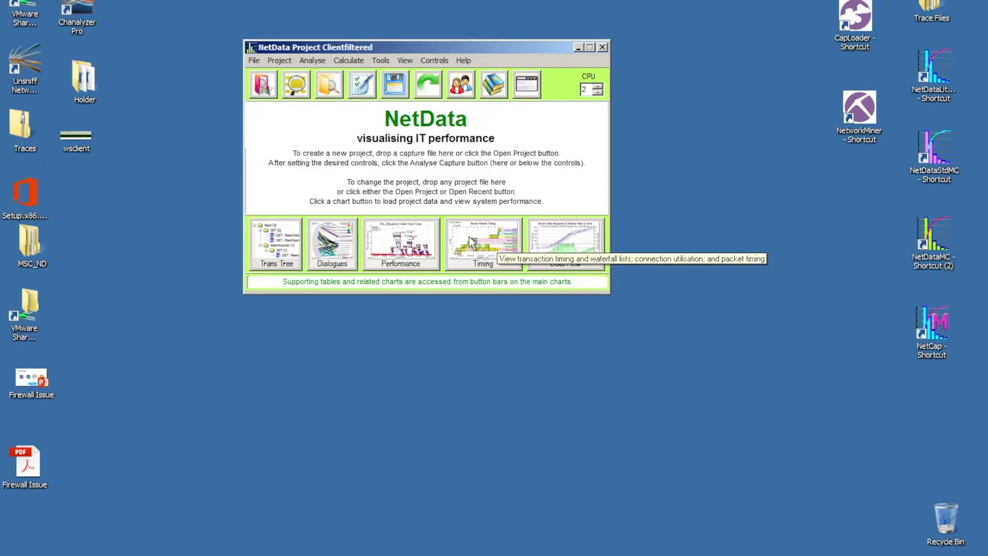
pyautogui.moveTo(353, 242)
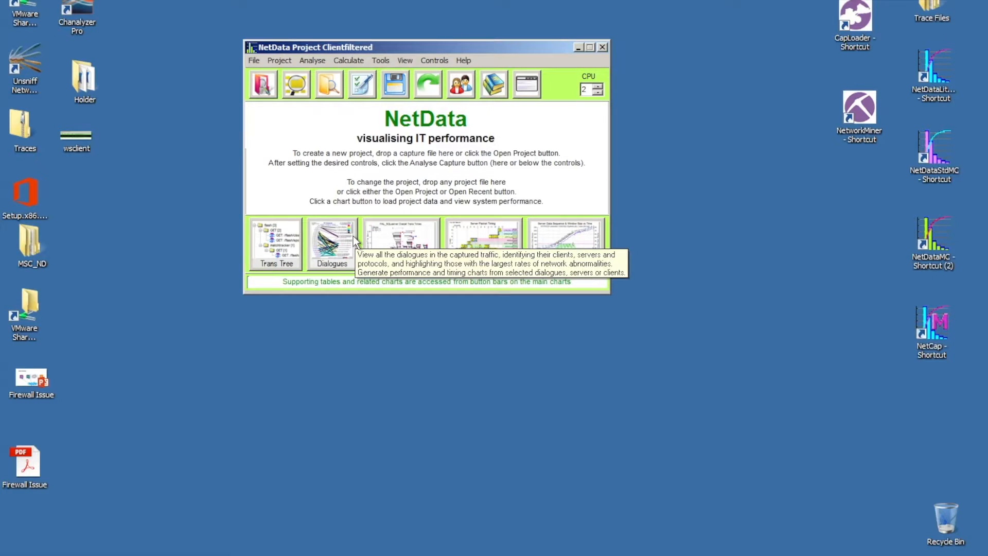
# Chart dialogues for all projects with Capture 1: Clientfiltered as the active project
pyautogui.click(331, 241)
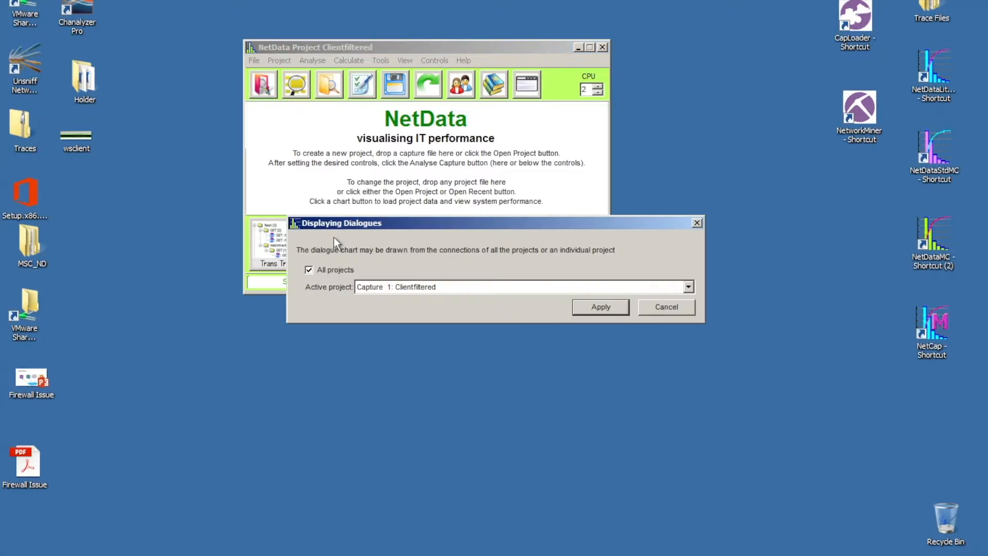
pyautogui.moveTo(489, 264)
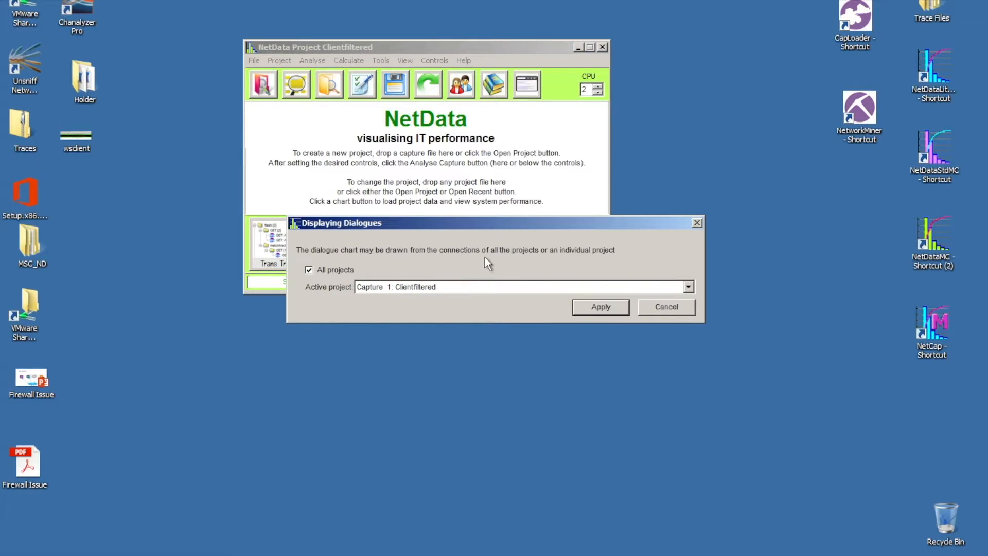
pyautogui.moveTo(422, 290)
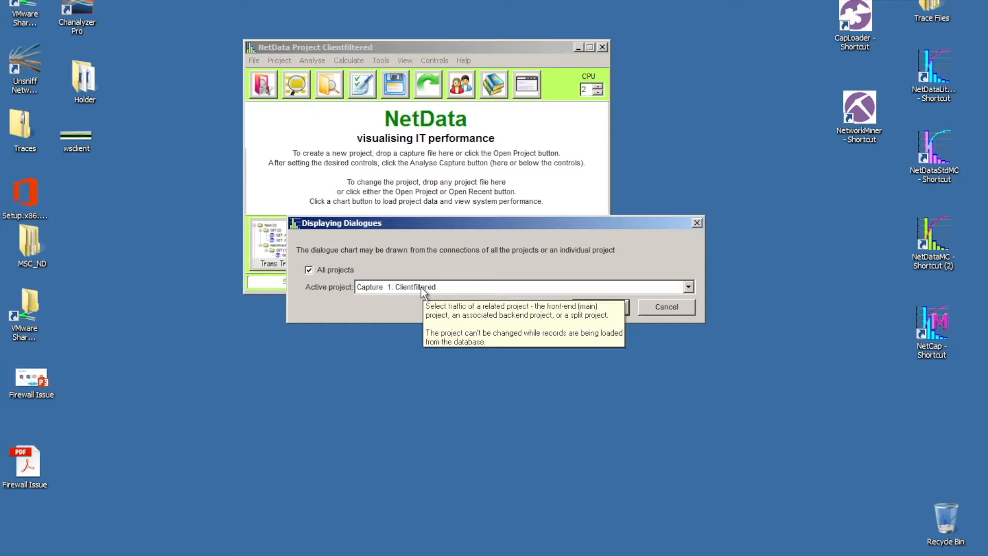
pyautogui.click(688, 287)
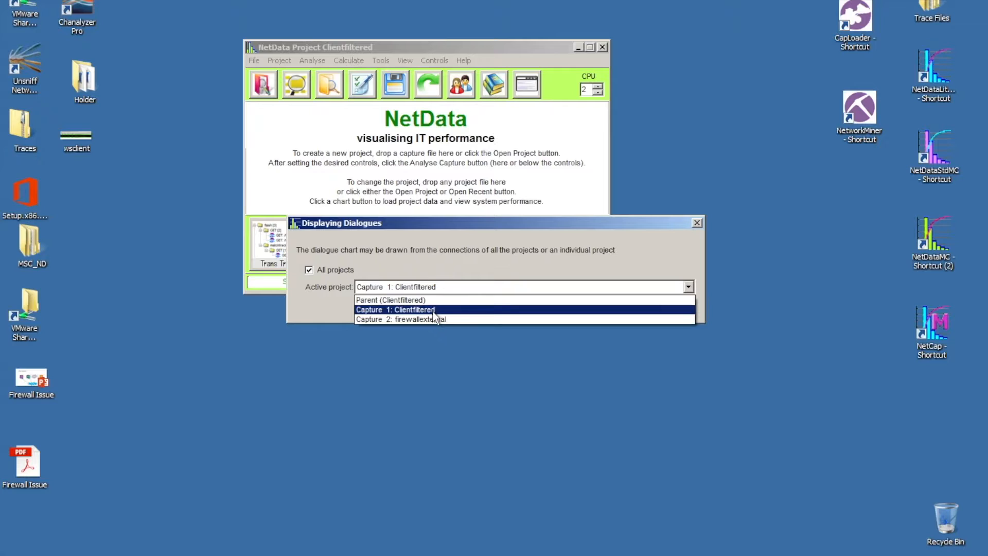
pyautogui.click(396, 309)
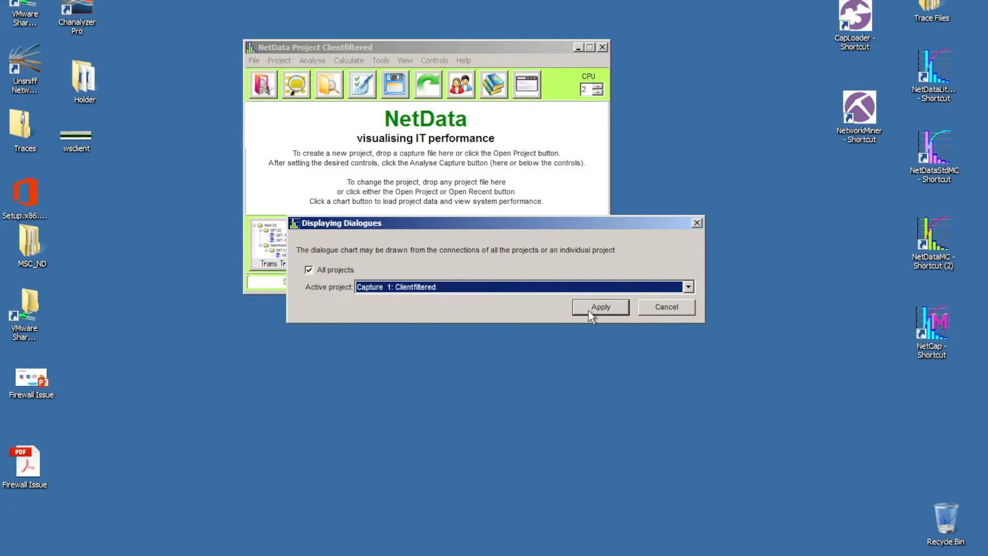
pyautogui.click(599, 307)
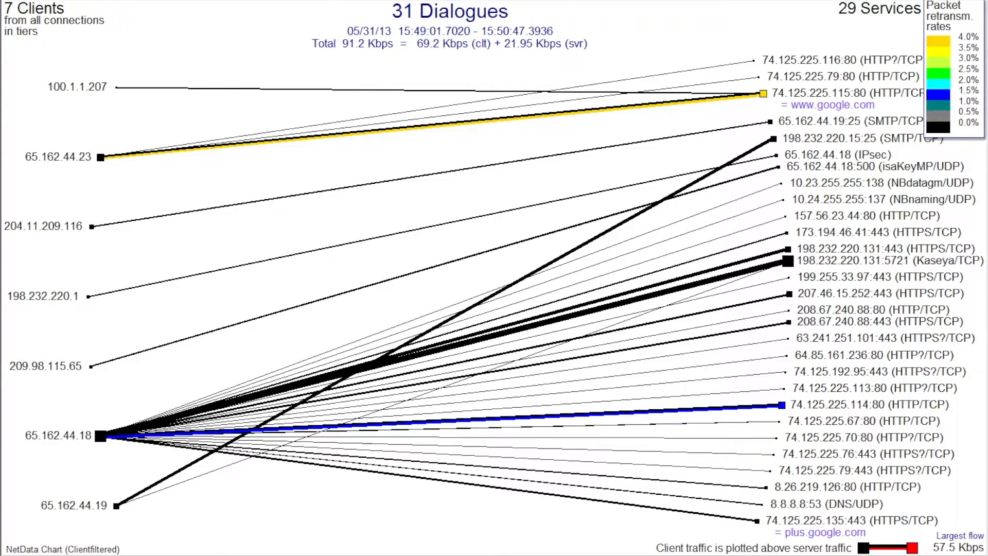
pyautogui.moveTo(696, 123)
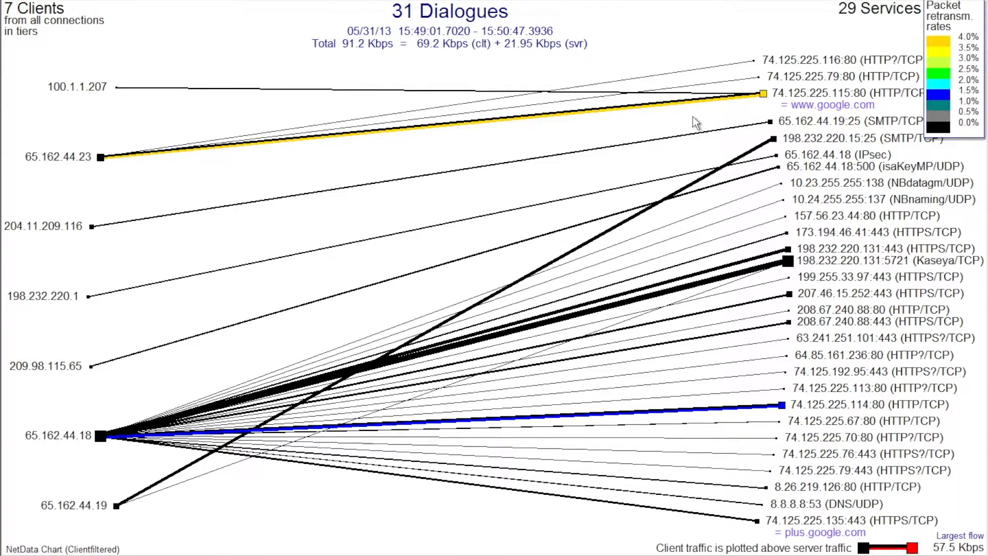
pyautogui.moveTo(735, 114)
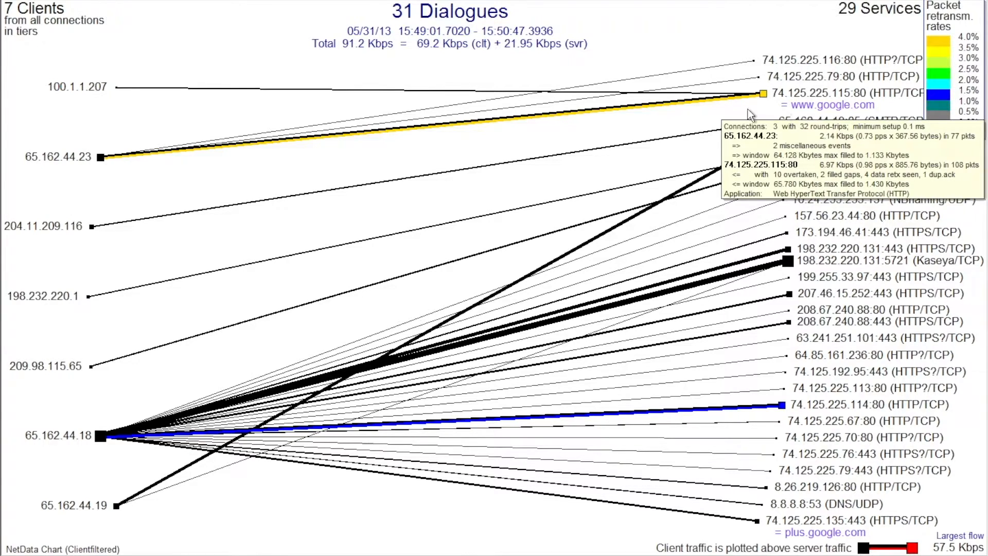
pyautogui.moveTo(841, 95)
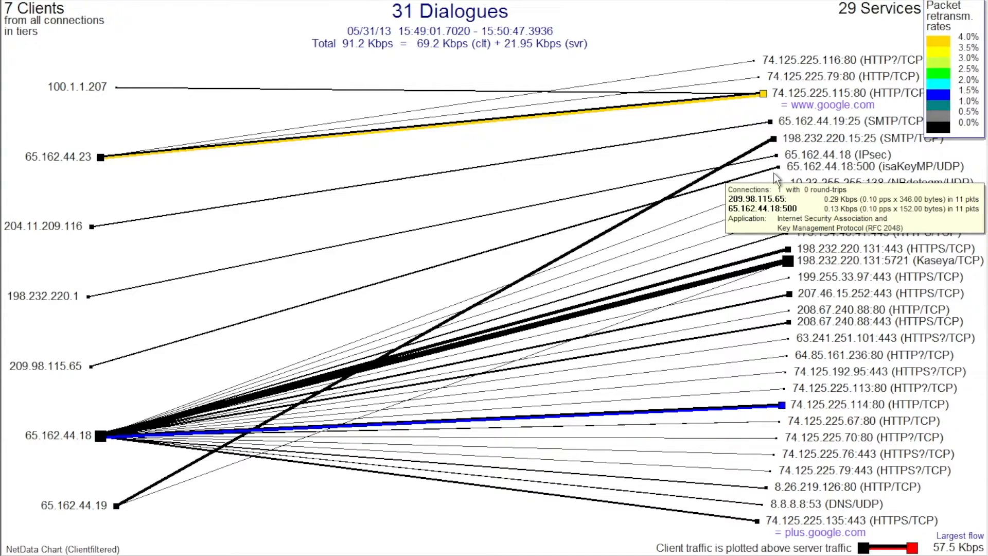
pyautogui.moveTo(492, 22)
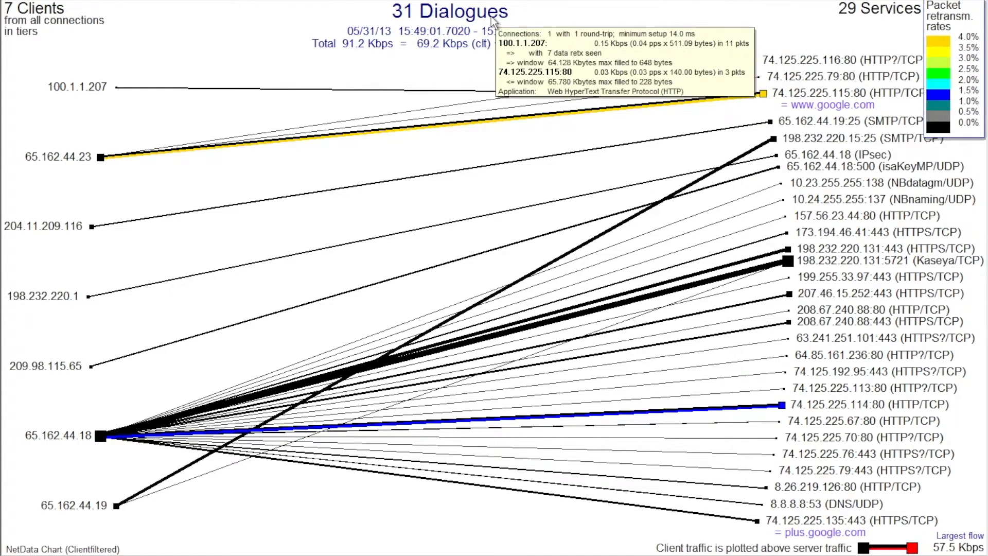
pyautogui.moveTo(738, 101)
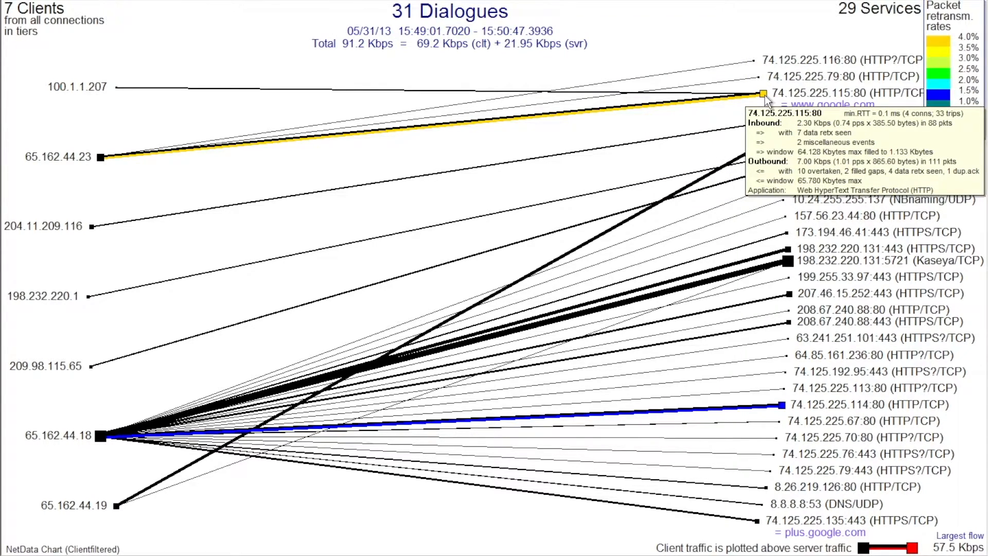
pyautogui.moveTo(830, 112)
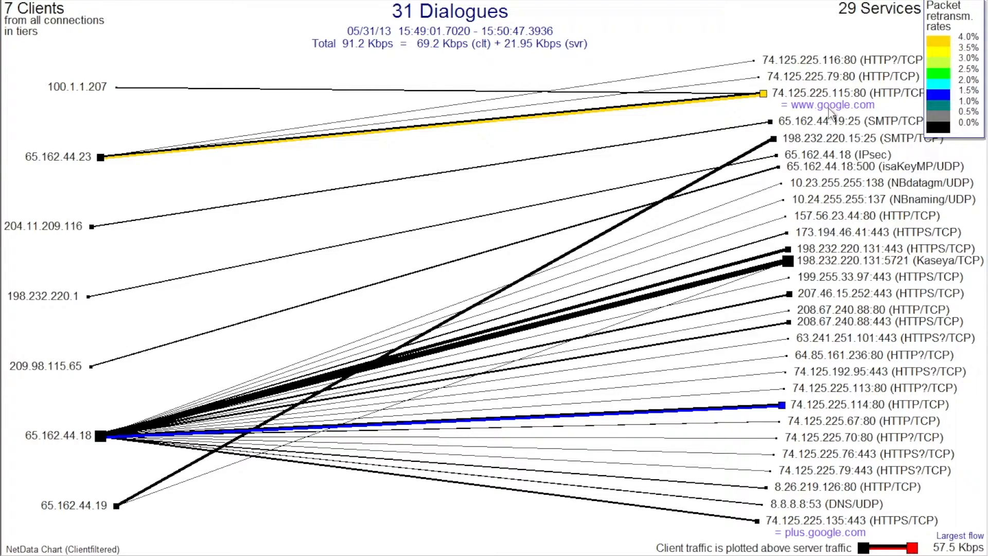
pyautogui.moveTo(949, 52)
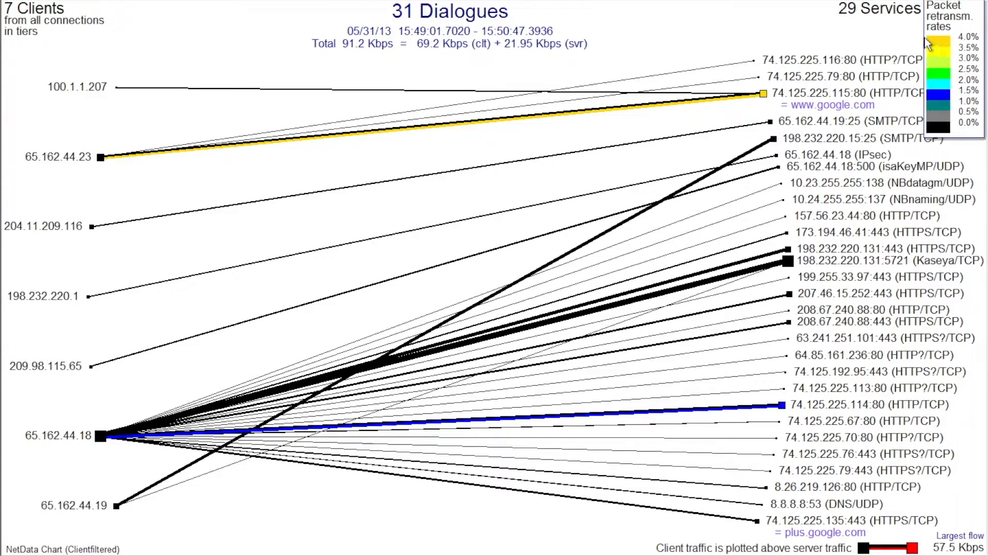
pyautogui.moveTo(849, 97)
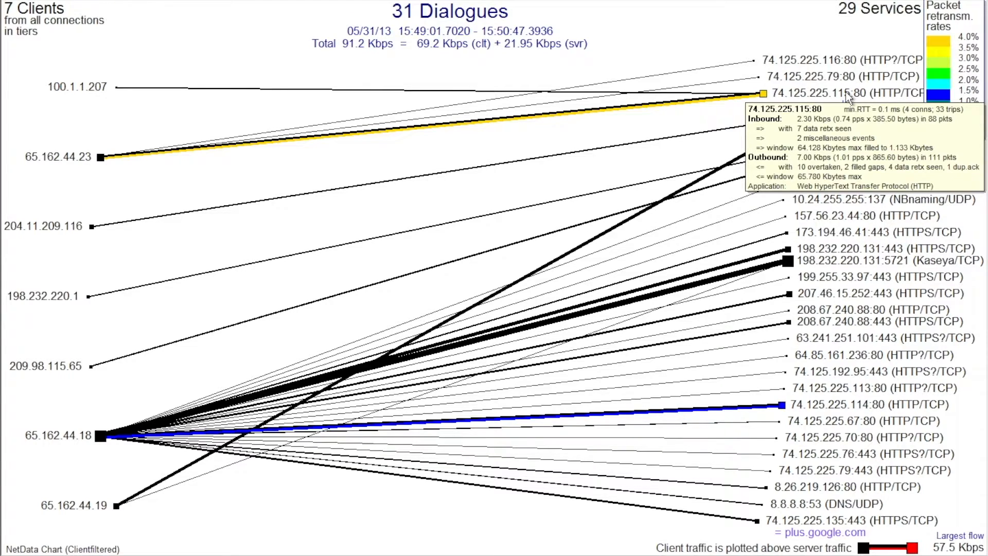
pyautogui.moveTo(626, 50)
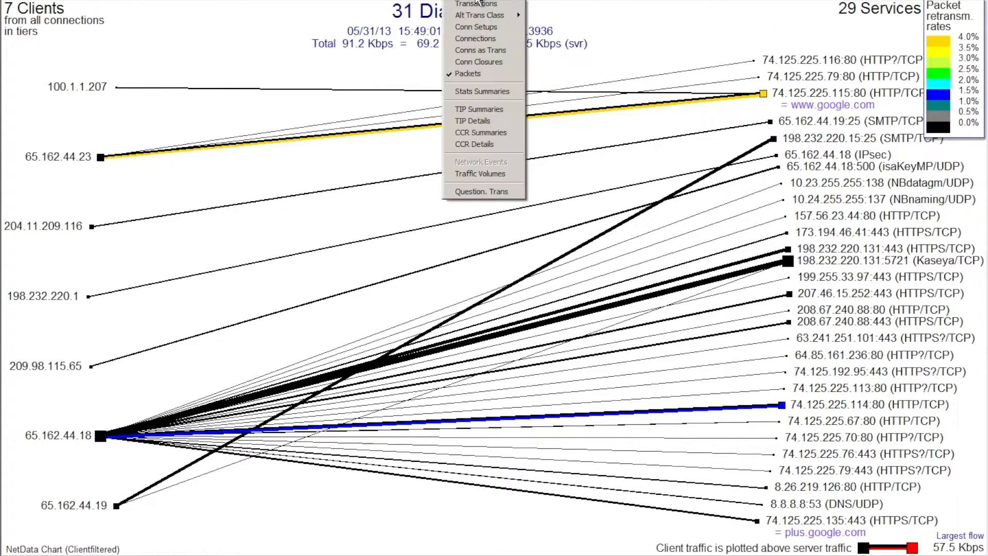
# Enable Transactions alongside Packets and open the 74.125.225.115:80 service's context menu
pyautogui.click(476, 4)
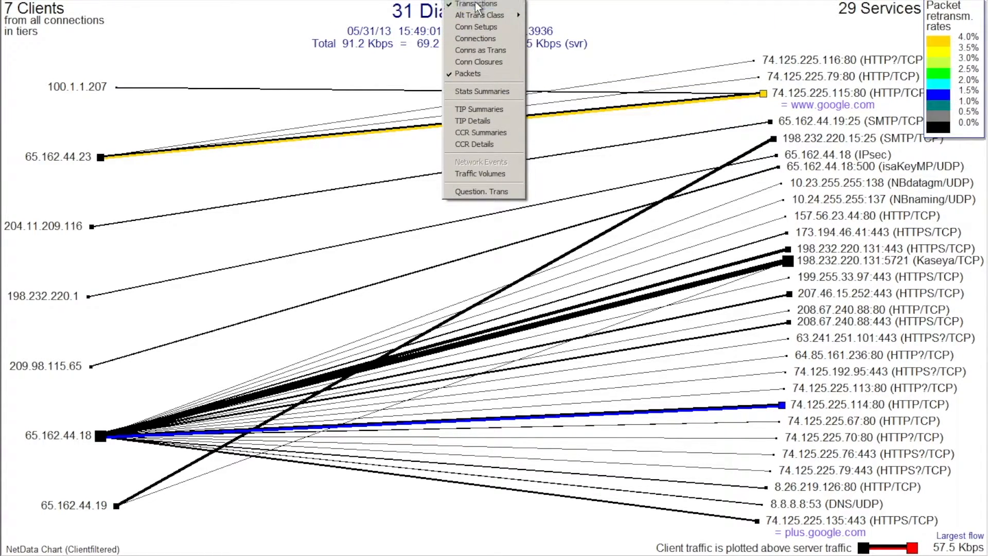
pyautogui.moveTo(468, 74)
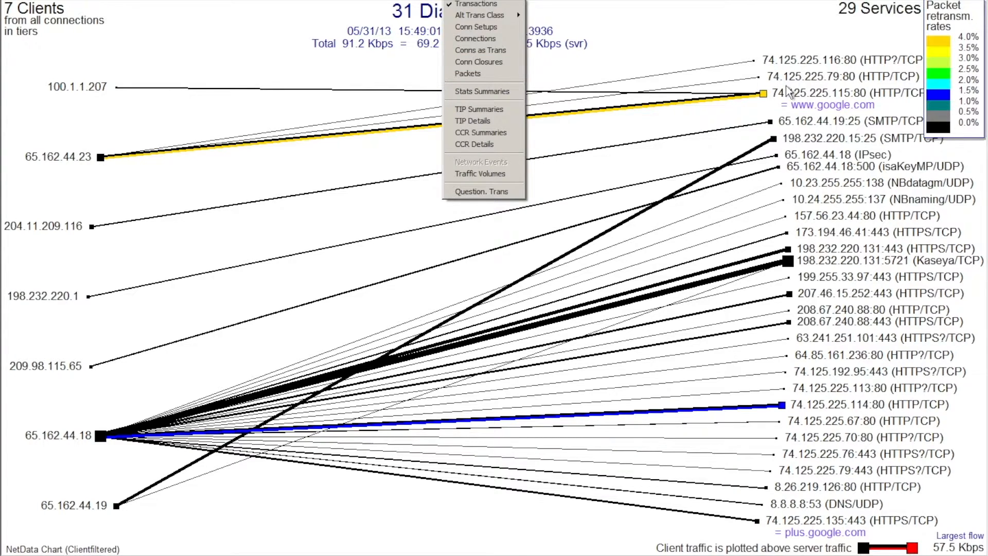
pyautogui.rightClick(763, 94)
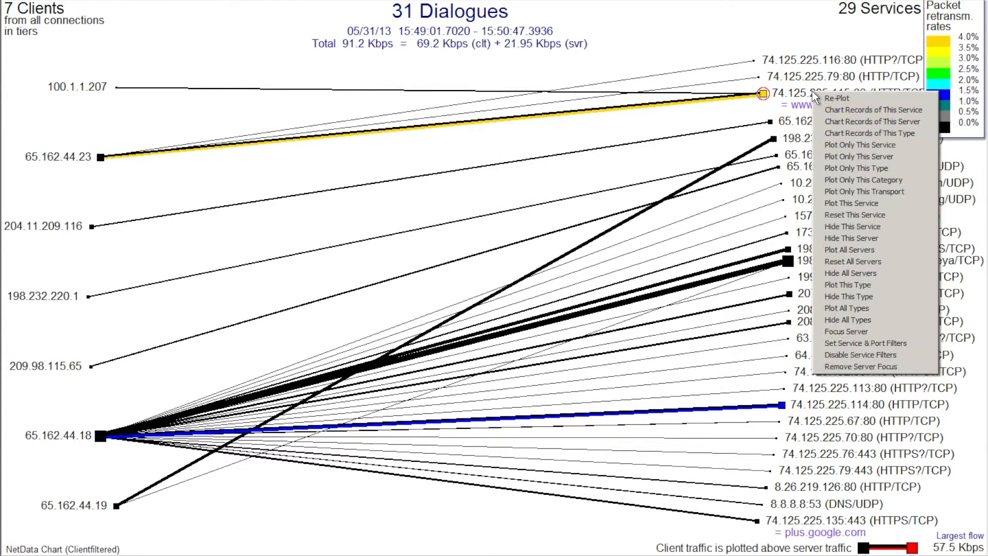
pyautogui.moveTo(872, 109)
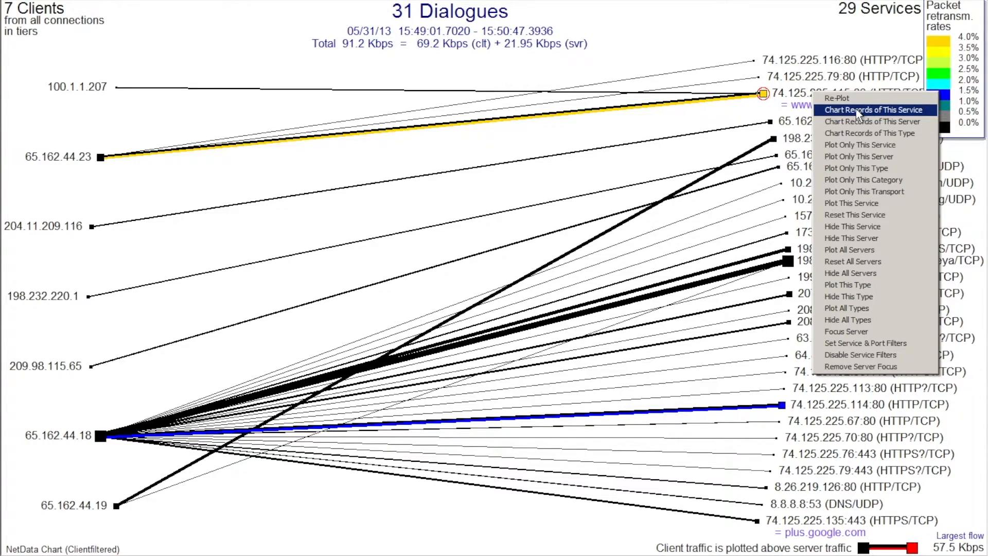
pyautogui.click(873, 109)
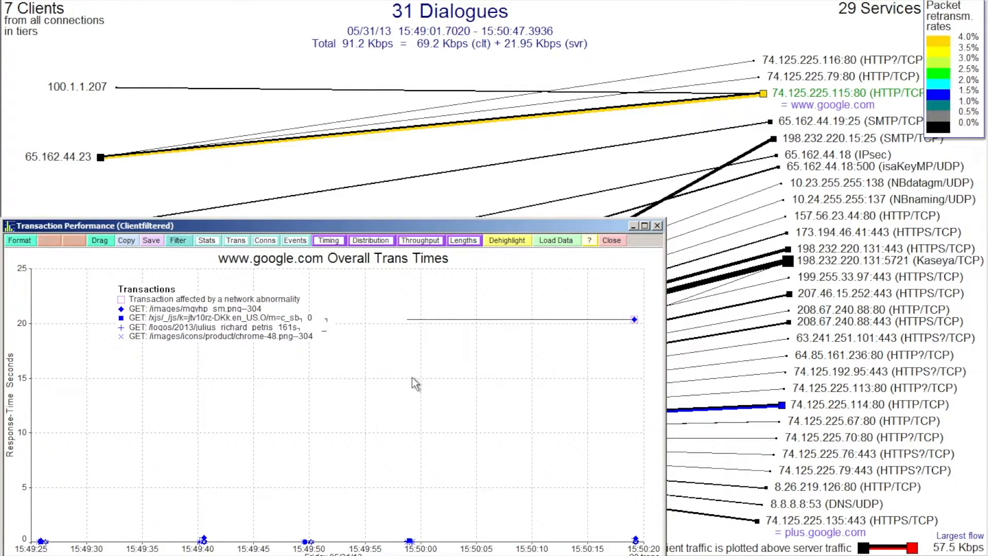
pyautogui.moveTo(542, 230)
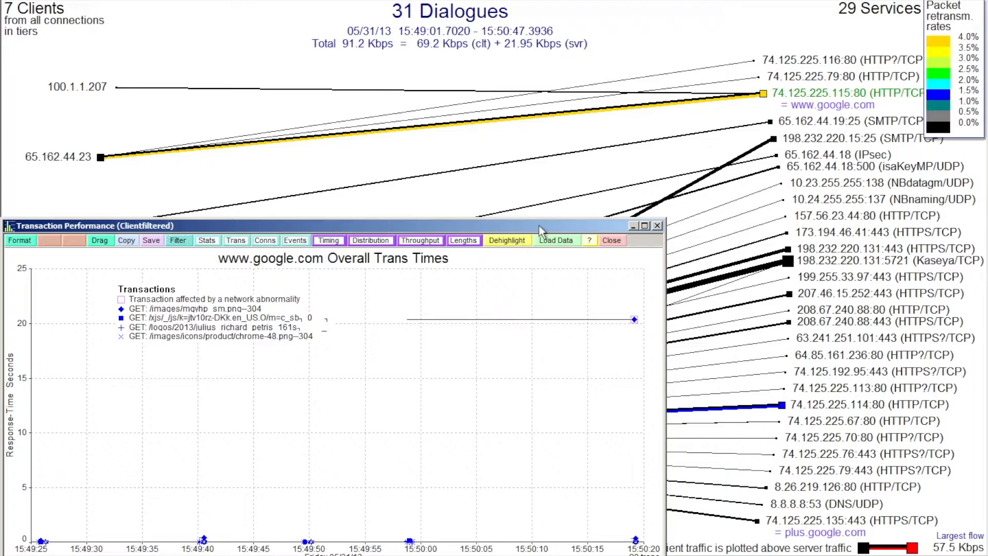
pyautogui.click(643, 225)
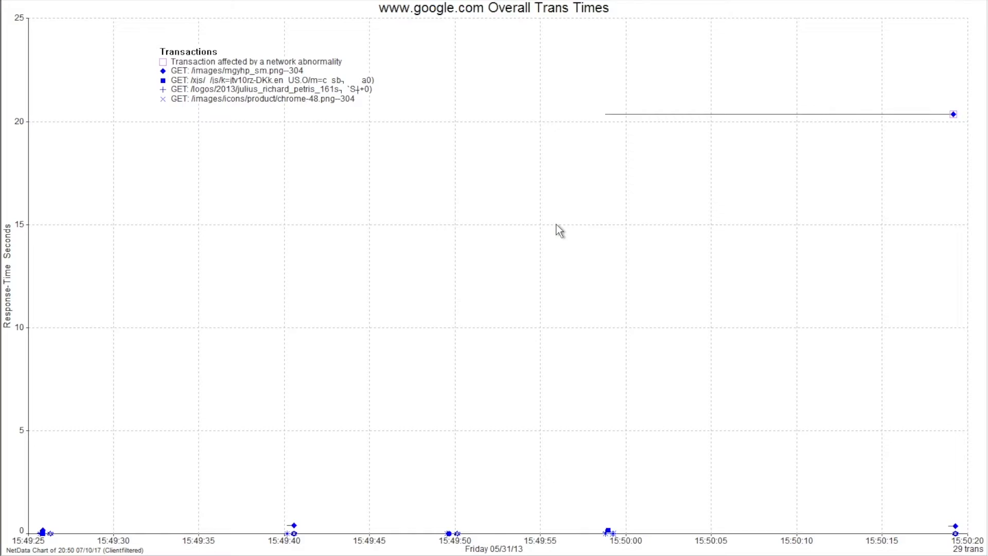
pyautogui.moveTo(51, 541)
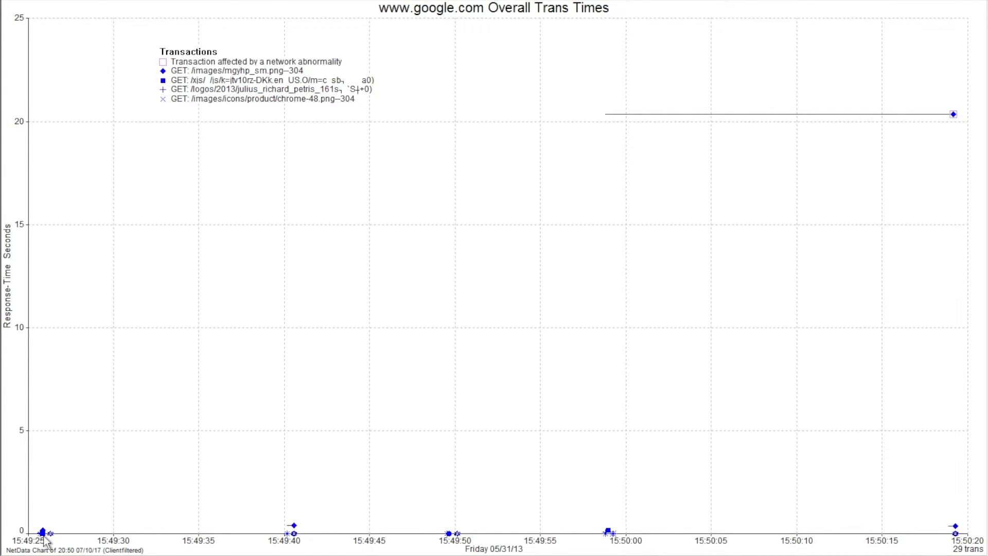
pyautogui.moveTo(45, 538)
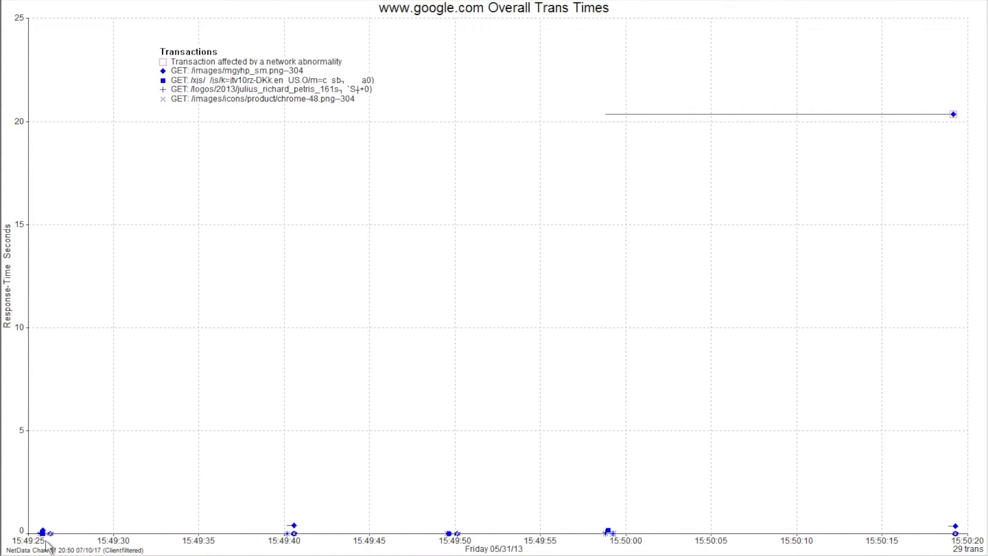
pyautogui.moveTo(952, 531)
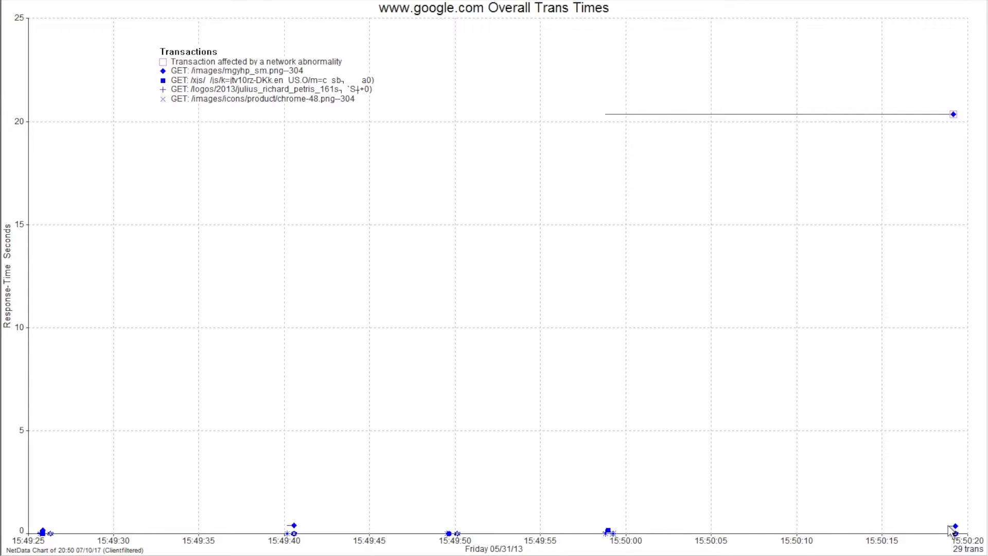
pyautogui.moveTo(826, 297)
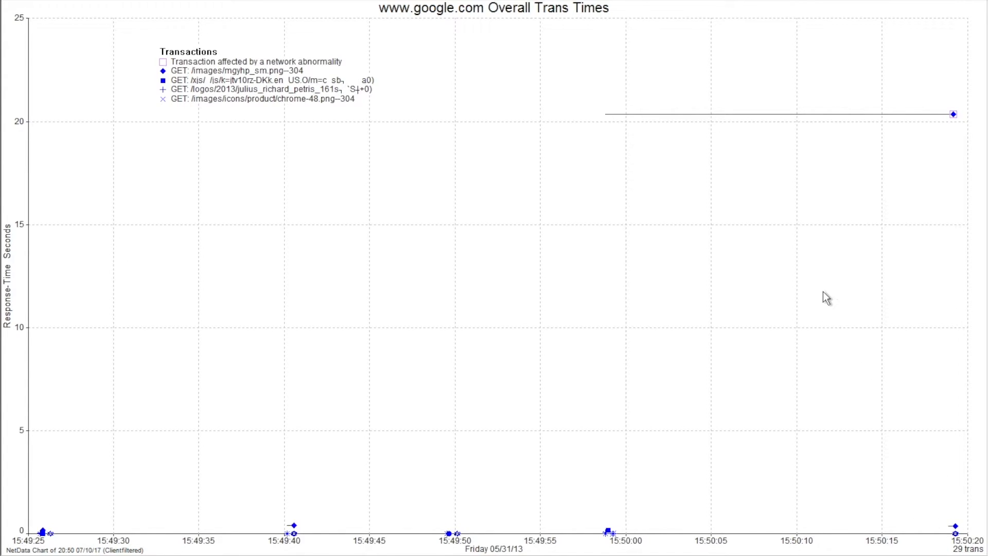
pyautogui.moveTo(403, 24)
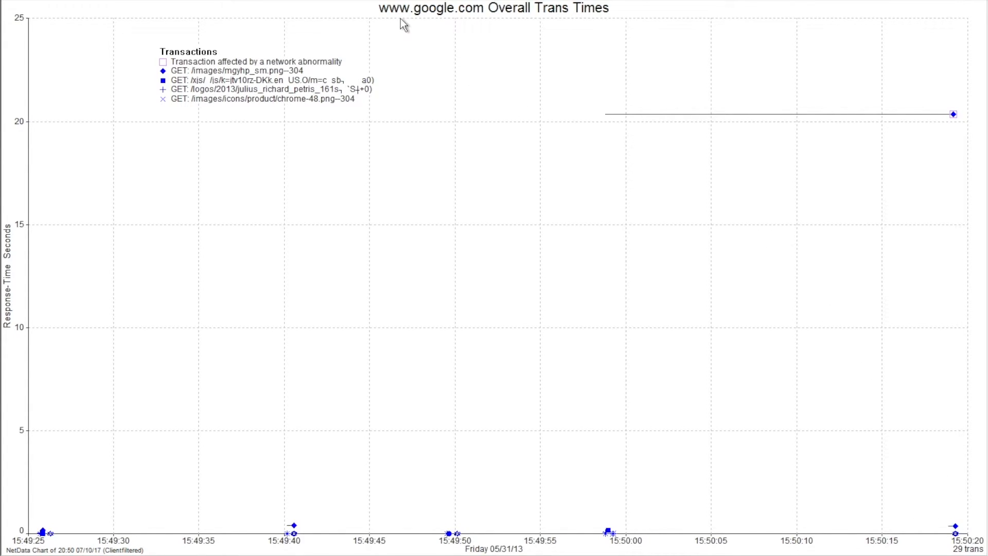
pyautogui.moveTo(500, 21)
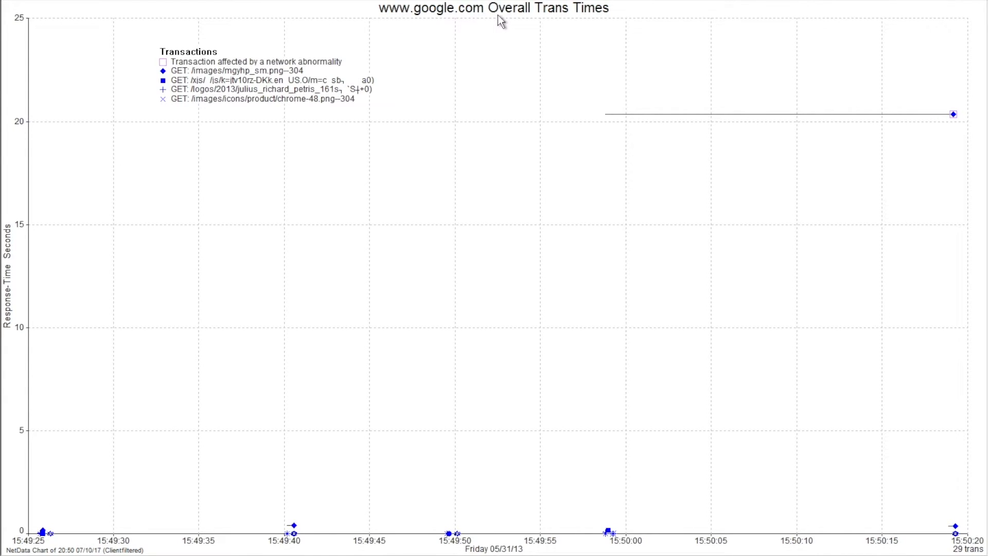
pyautogui.moveTo(122, 160)
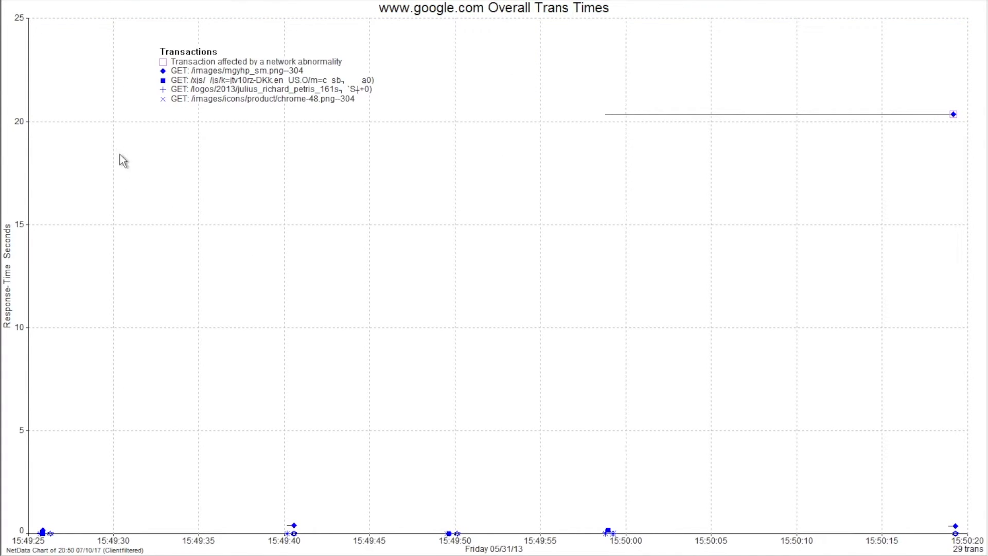
pyautogui.moveTo(53, 304)
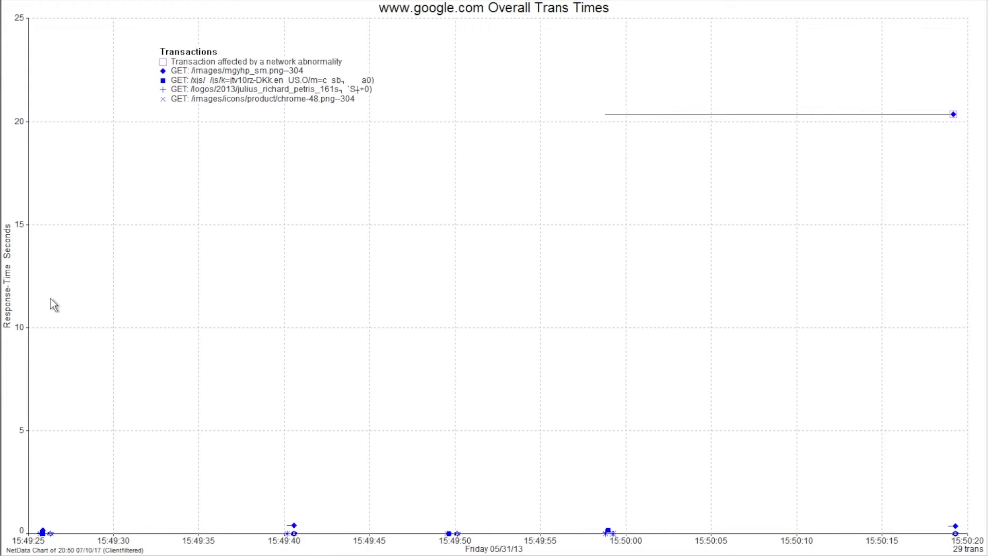
pyautogui.moveTo(724, 205)
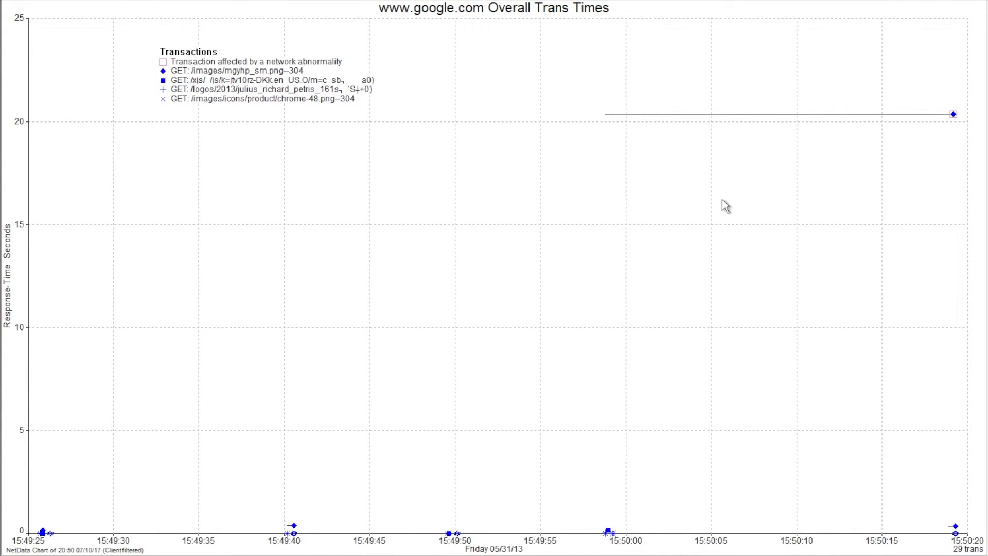
pyautogui.moveTo(928, 155)
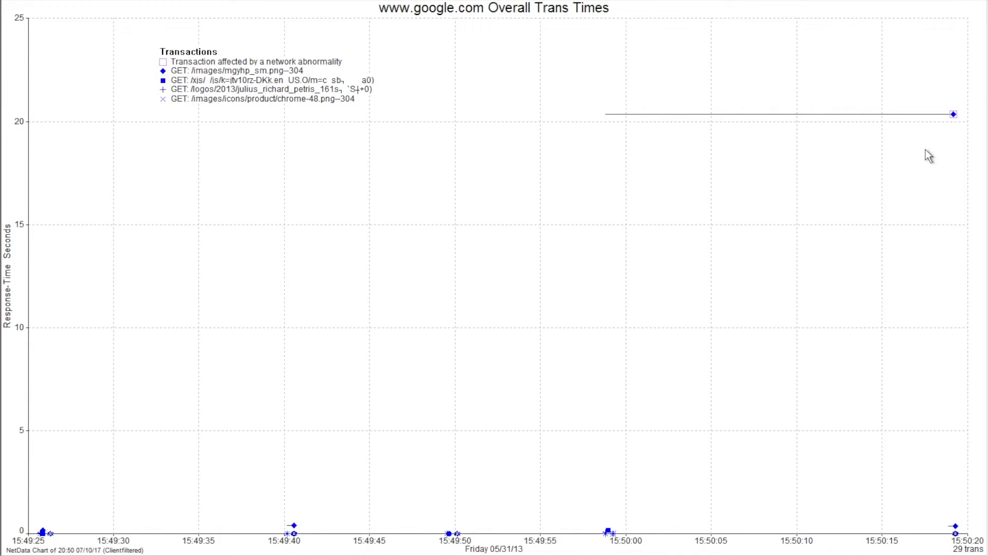
pyautogui.moveTo(958, 121)
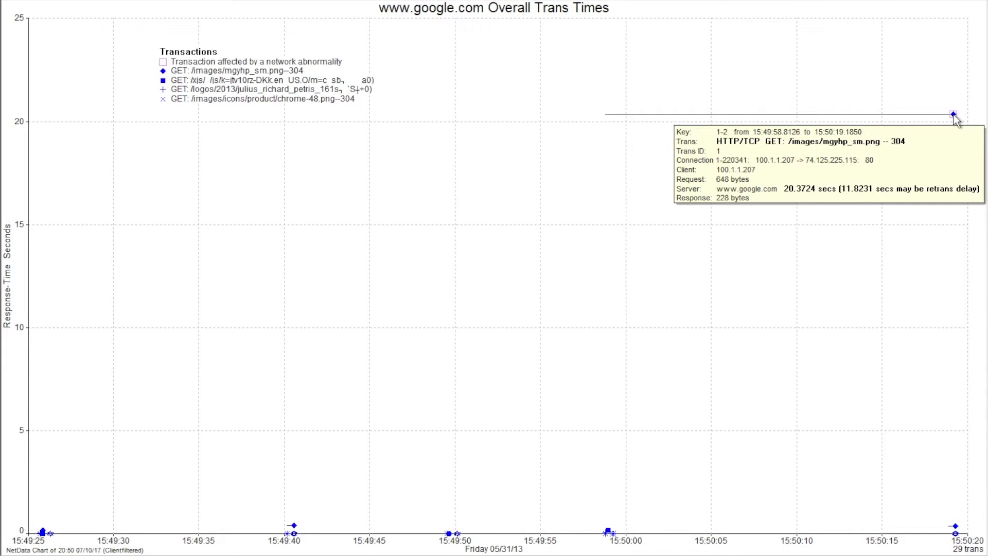
# Plot packet timing for the 20 s transaction, loading its packets
pyautogui.rightClick(954, 114)
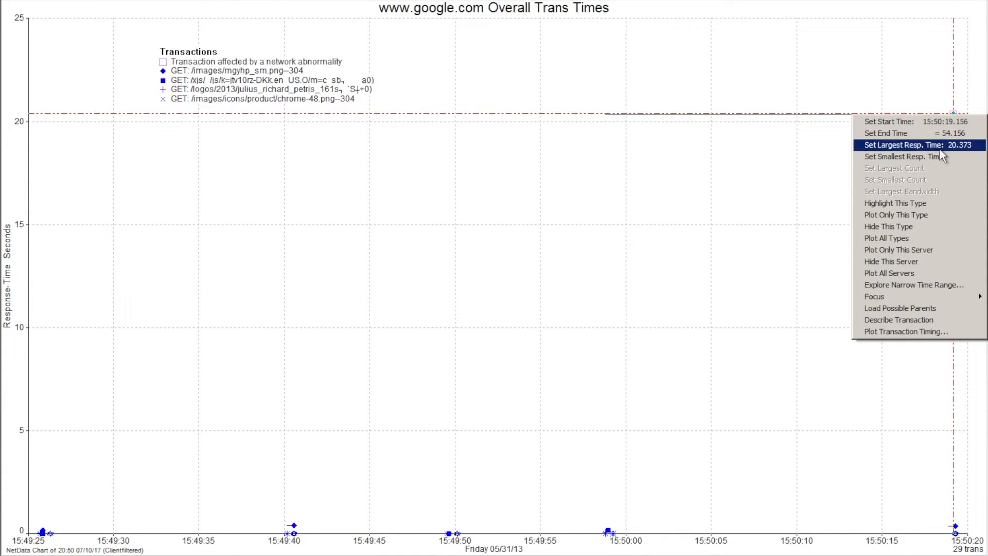
pyautogui.moveTo(906, 331)
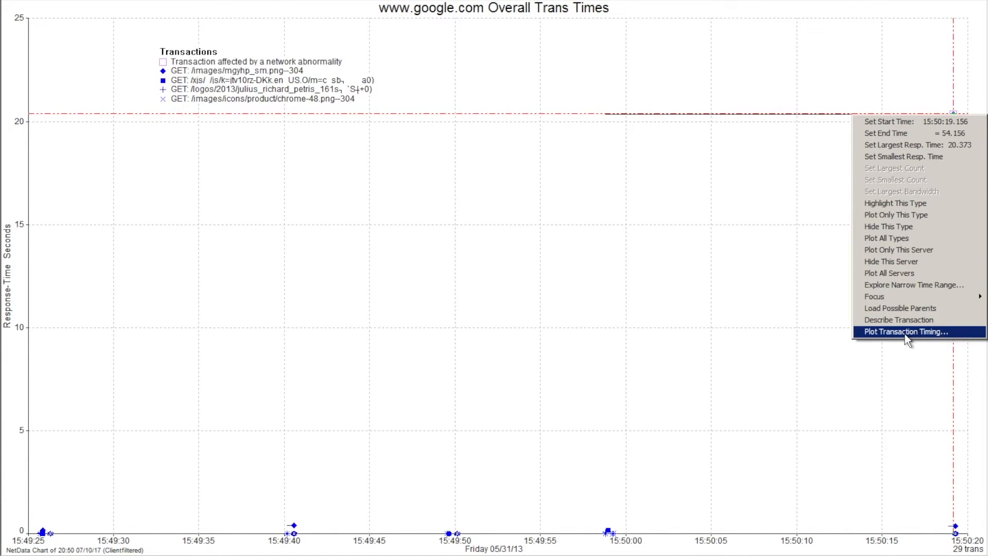
pyautogui.click(906, 331)
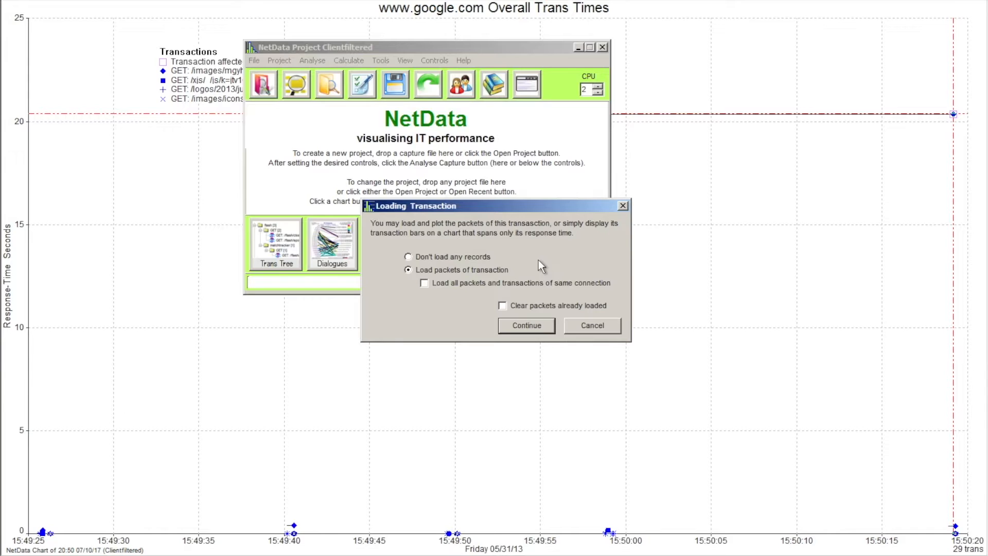
pyautogui.moveTo(457, 293)
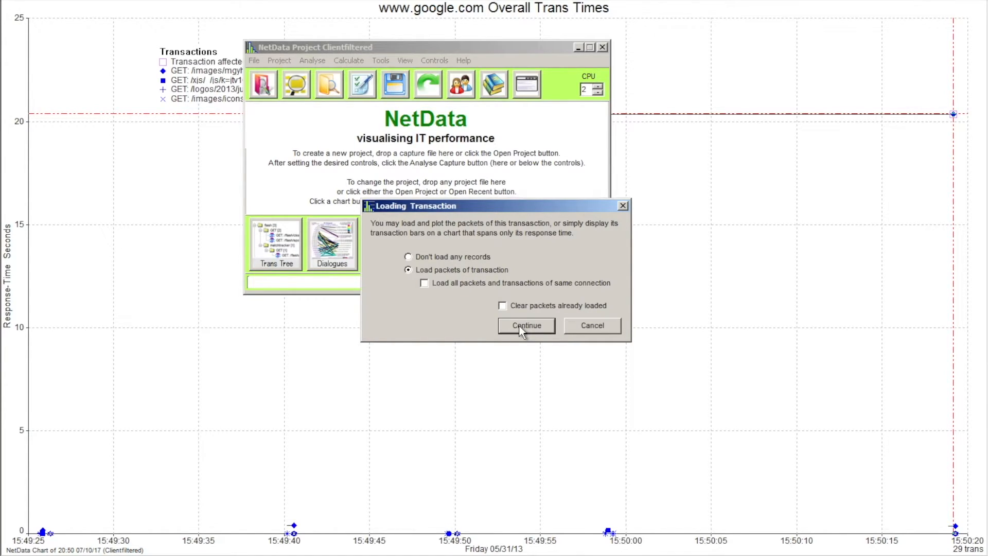
pyautogui.click(526, 325)
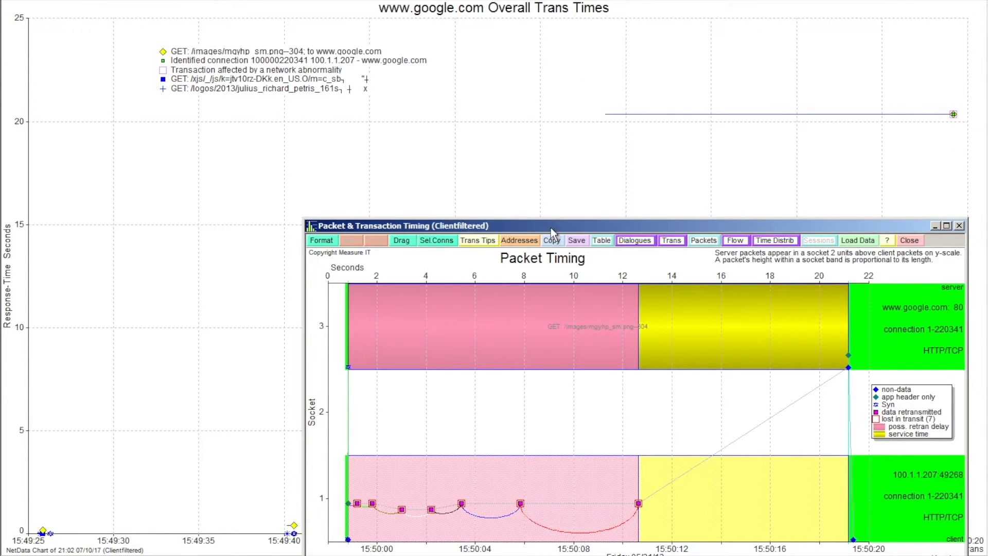
pyautogui.click(946, 225)
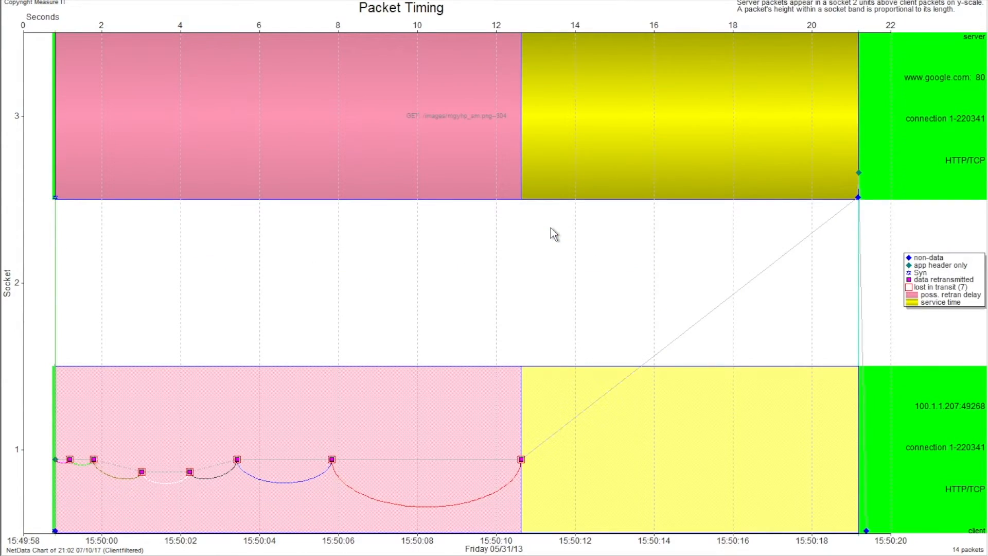
pyautogui.moveTo(441, 361)
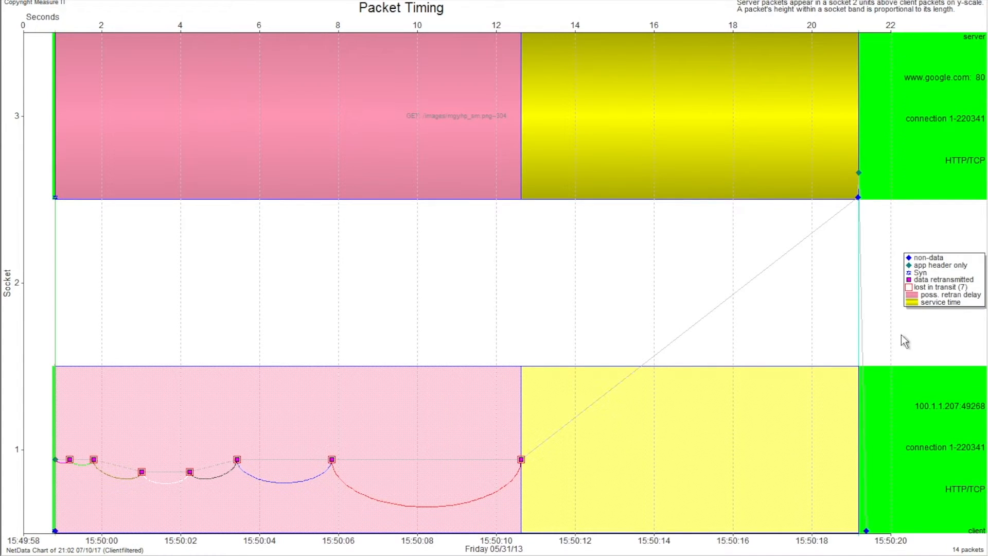
pyautogui.moveTo(932, 306)
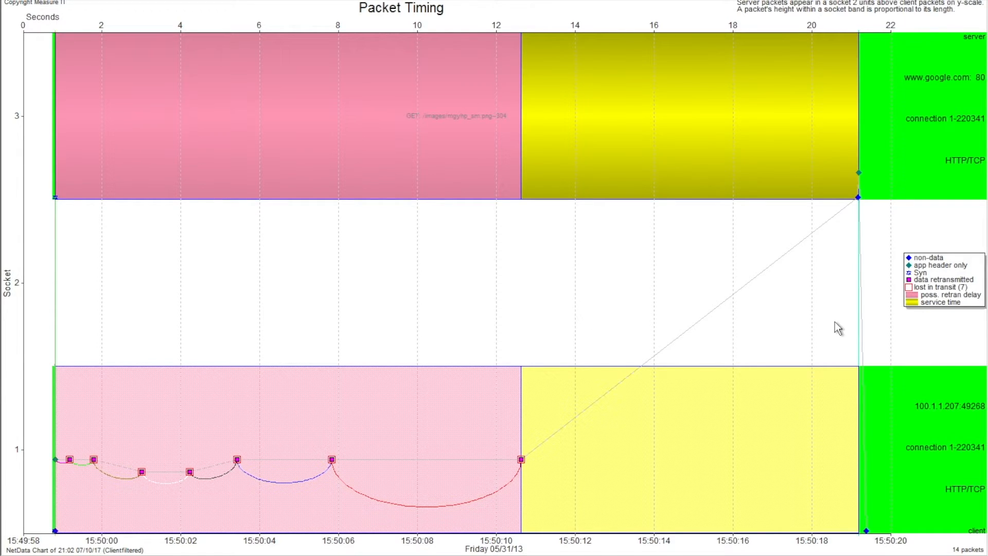
pyautogui.moveTo(379, 380)
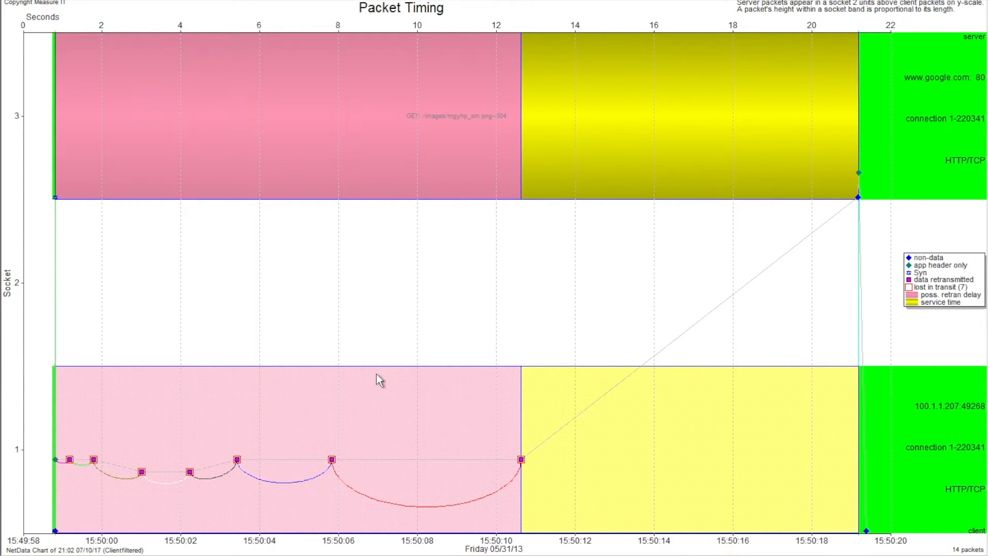
pyautogui.moveTo(532, 463)
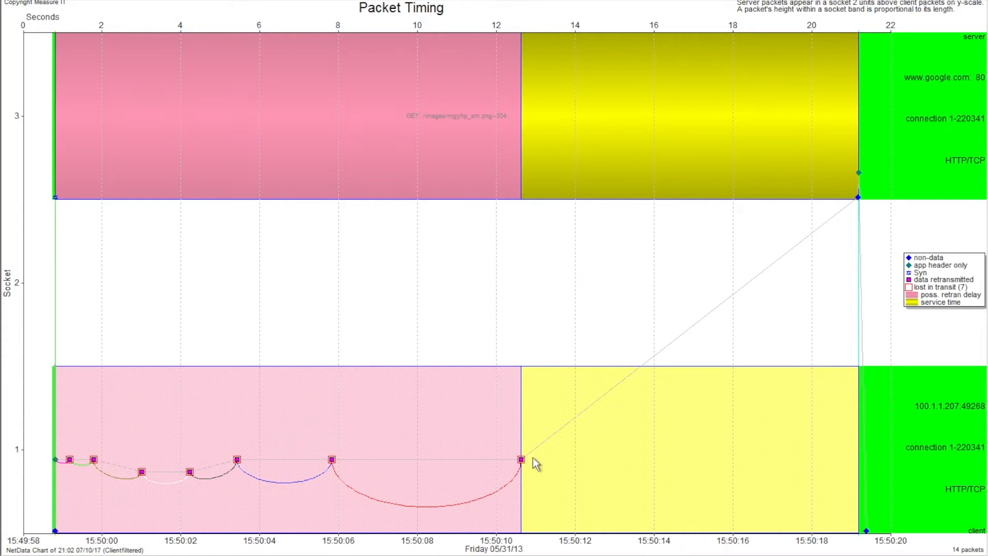
pyautogui.moveTo(921, 458)
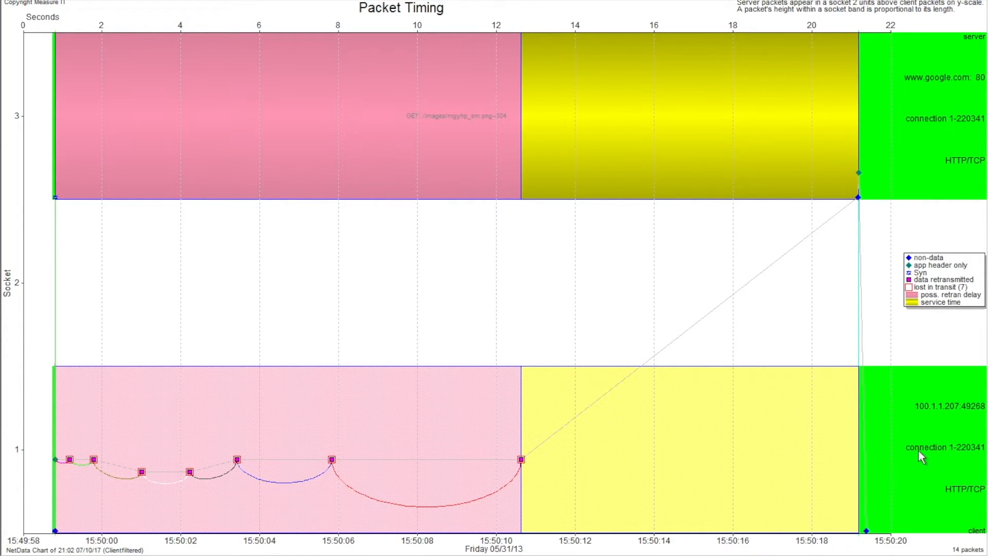
pyautogui.moveTo(947, 458)
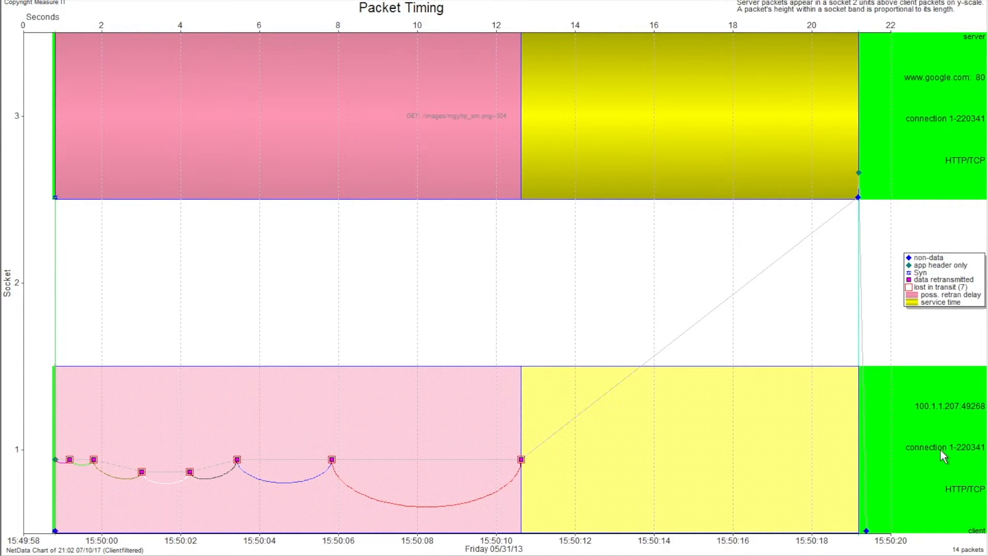
pyautogui.moveTo(944, 457)
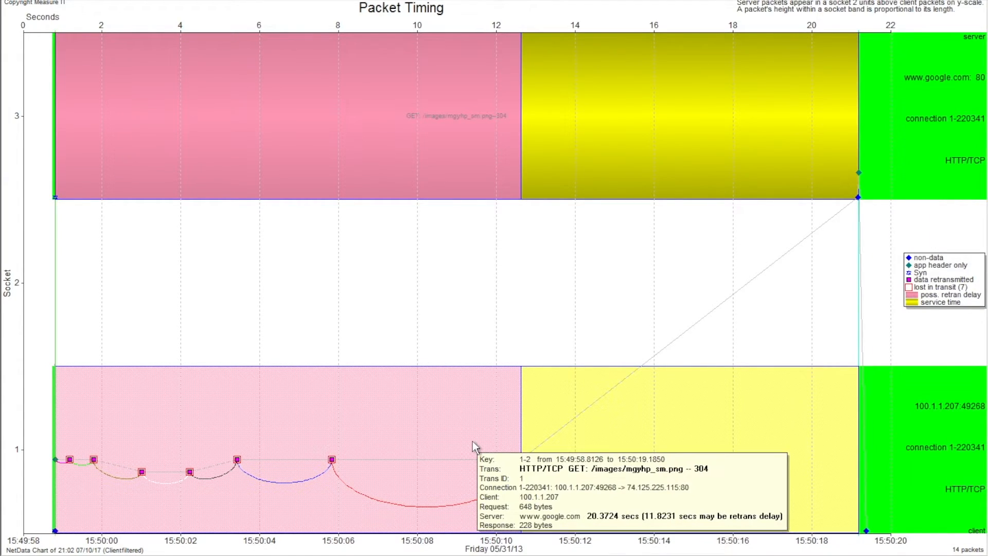
pyautogui.moveTo(210, 454)
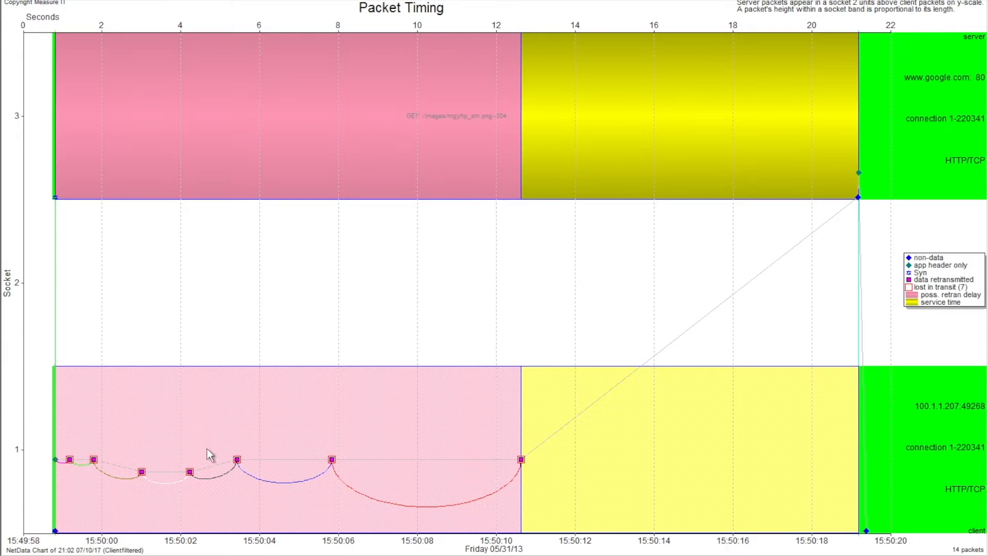
pyautogui.moveTo(56, 537)
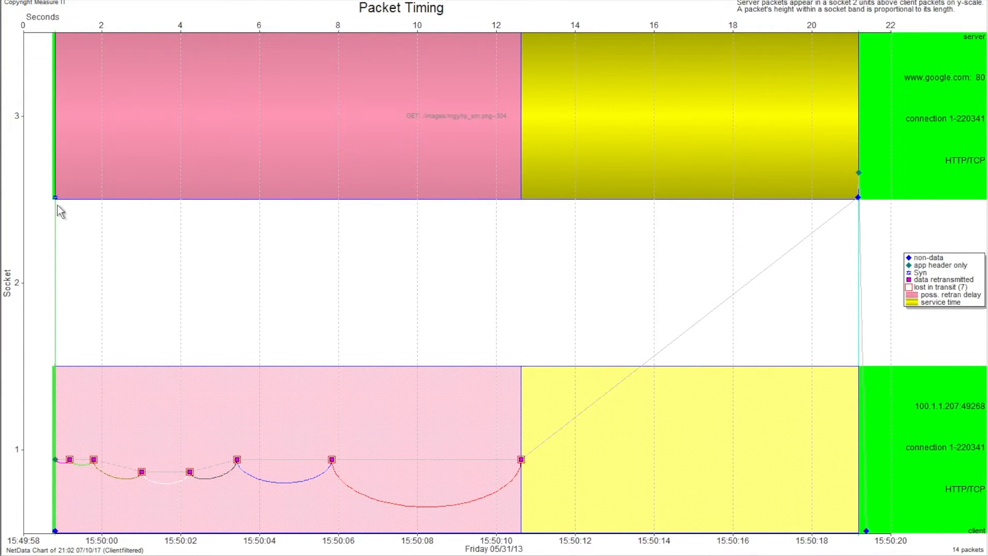
pyautogui.moveTo(71, 424)
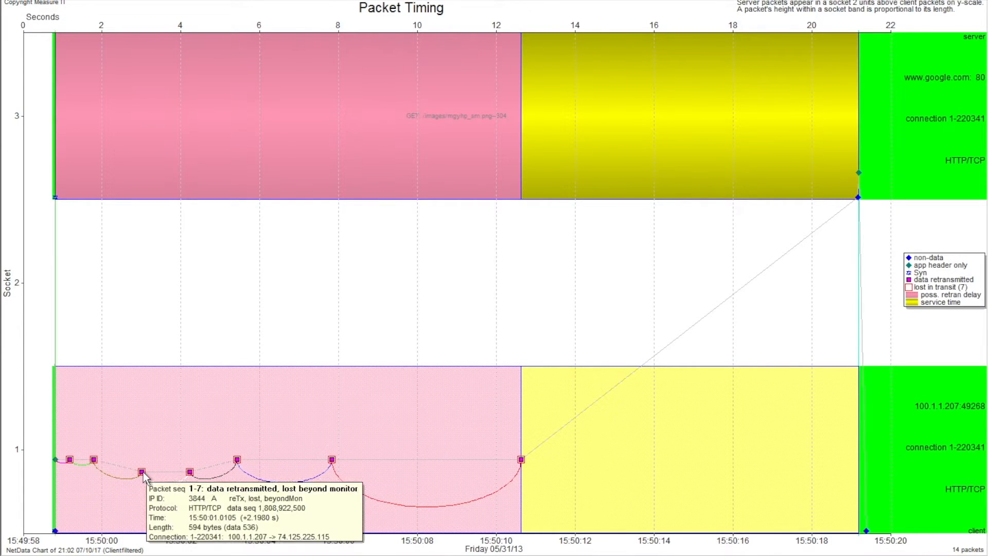
pyautogui.moveTo(57, 463)
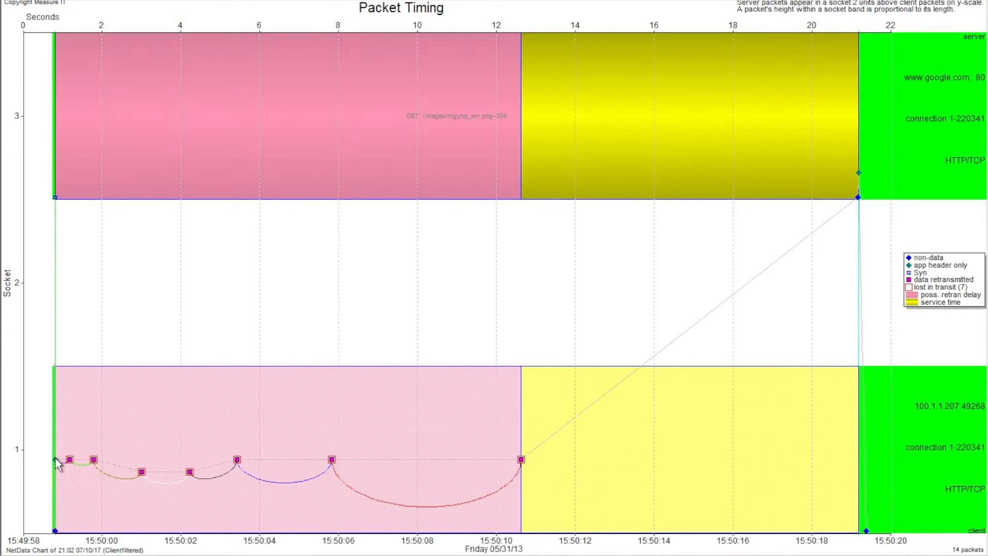
pyautogui.moveTo(730, 328)
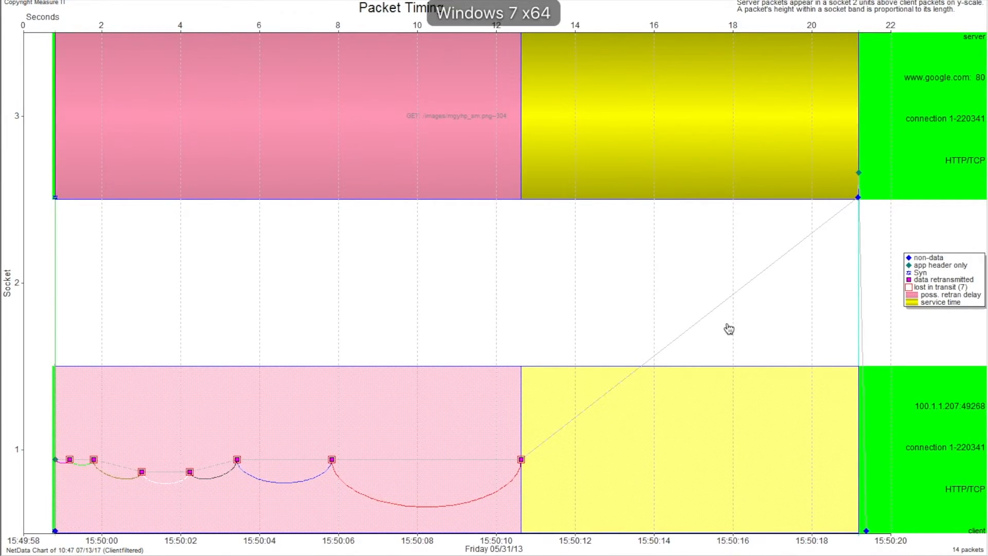
pyautogui.moveTo(860, 208)
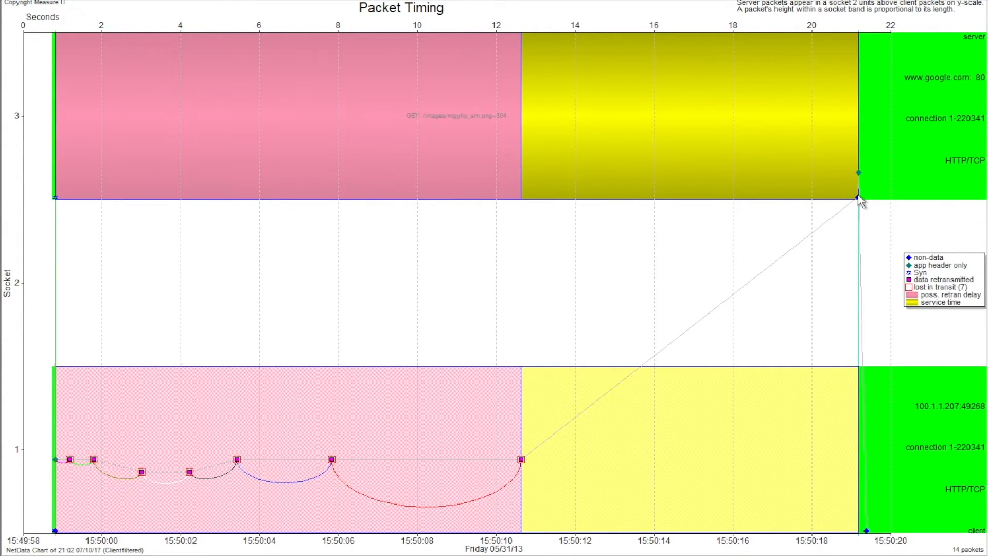
pyautogui.moveTo(857, 211)
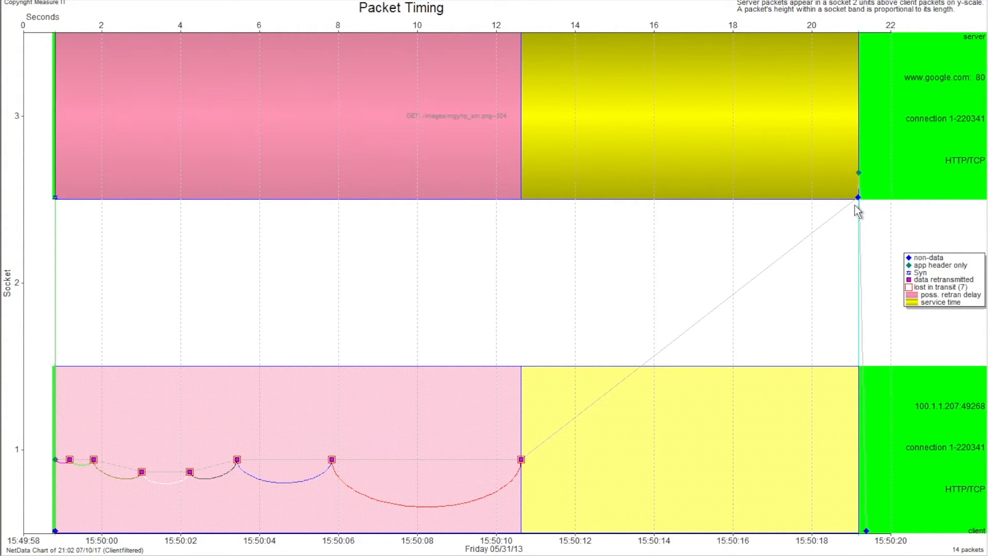
pyautogui.moveTo(525, 466)
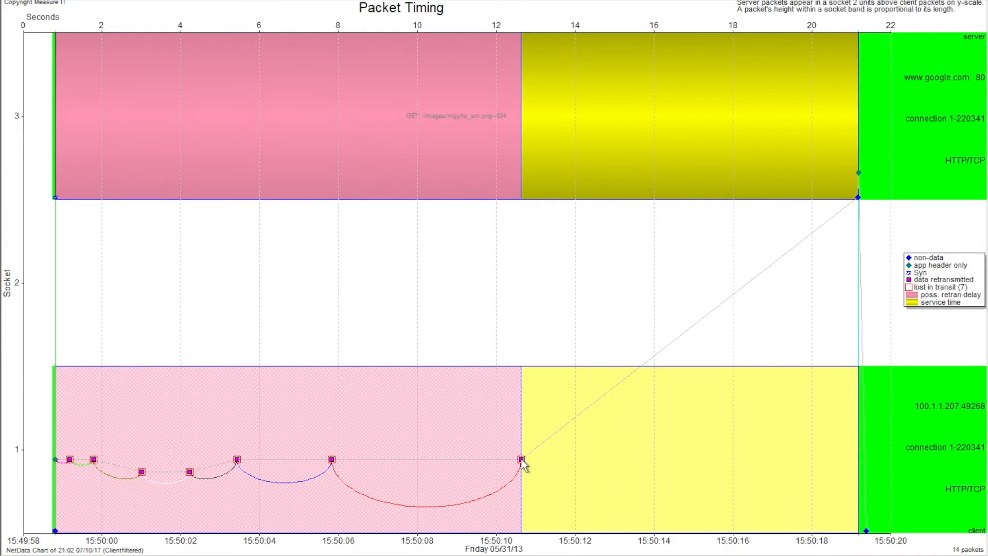
pyautogui.moveTo(375, 470)
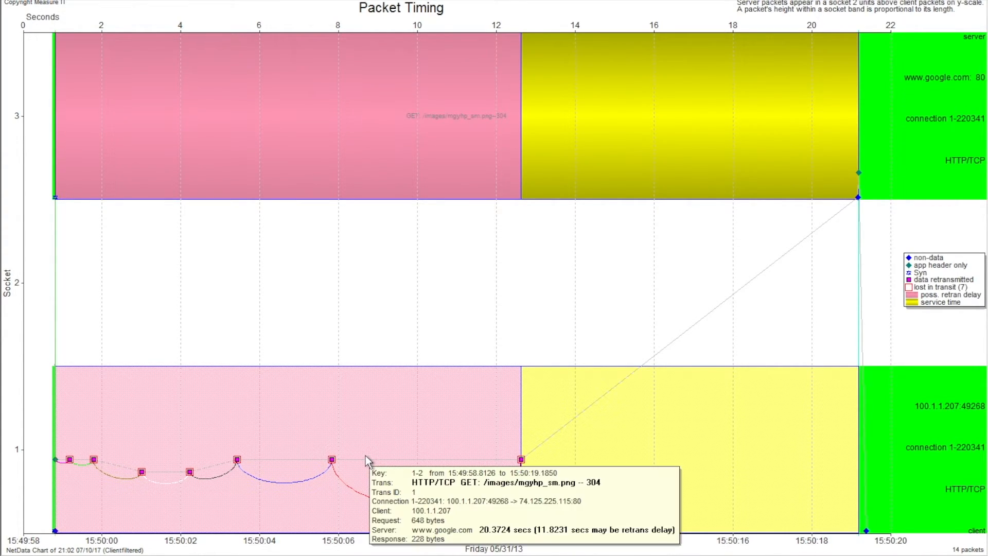
pyautogui.moveTo(415, 408)
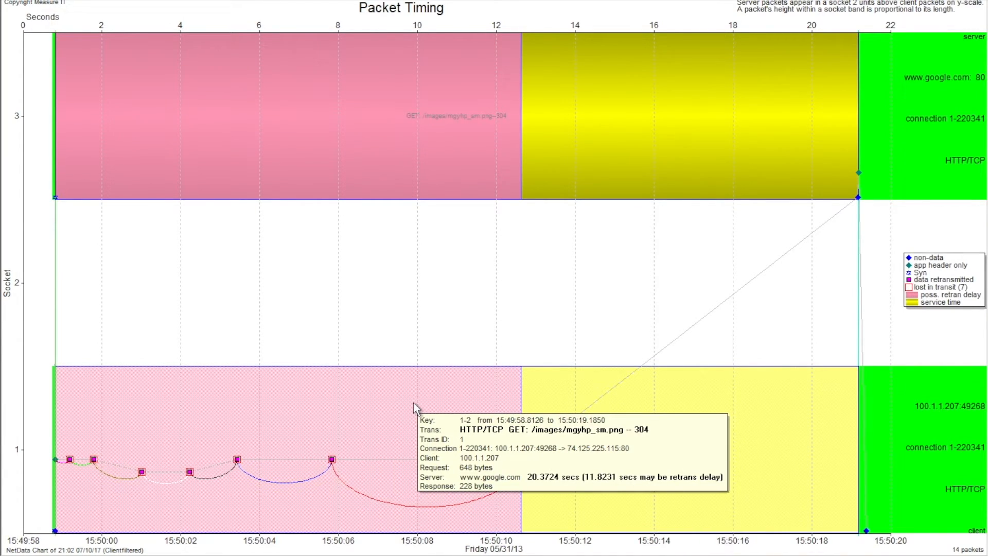
pyautogui.moveTo(484, 424)
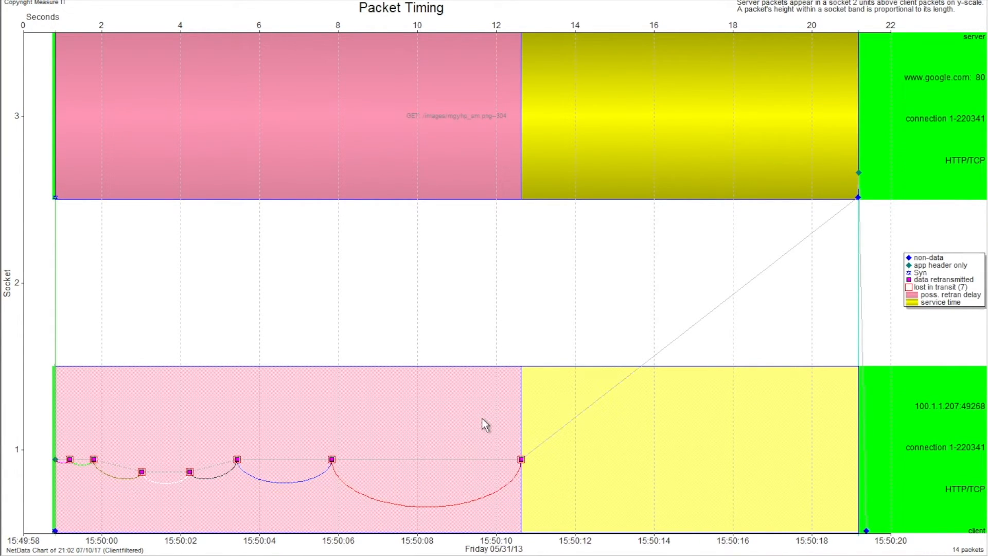
pyautogui.moveTo(441, 433)
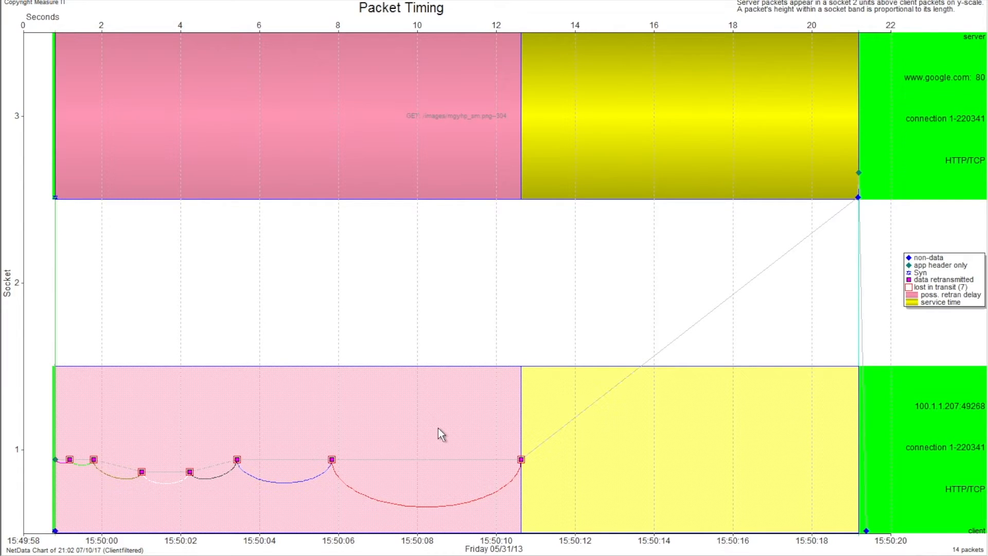
pyautogui.moveTo(441, 435)
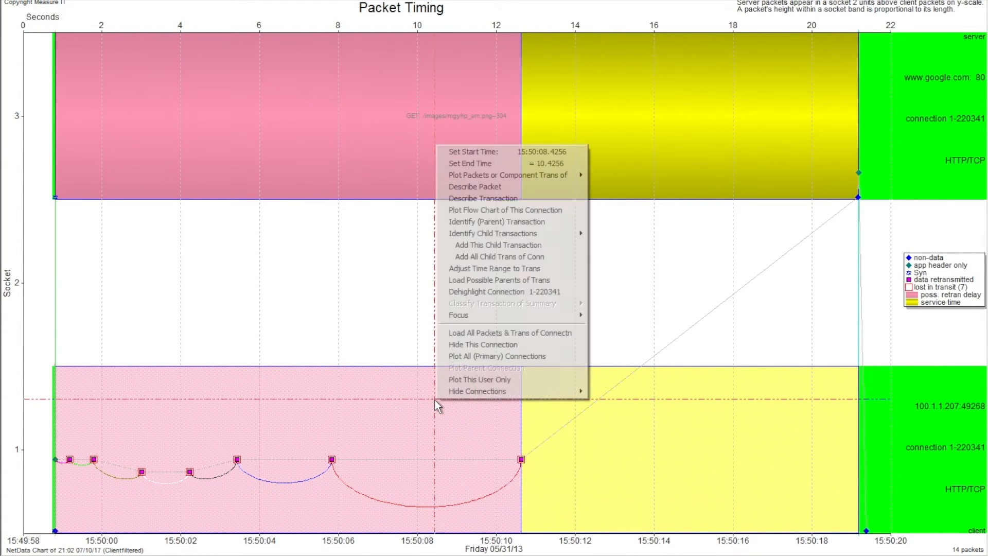
pyautogui.moveTo(529, 186)
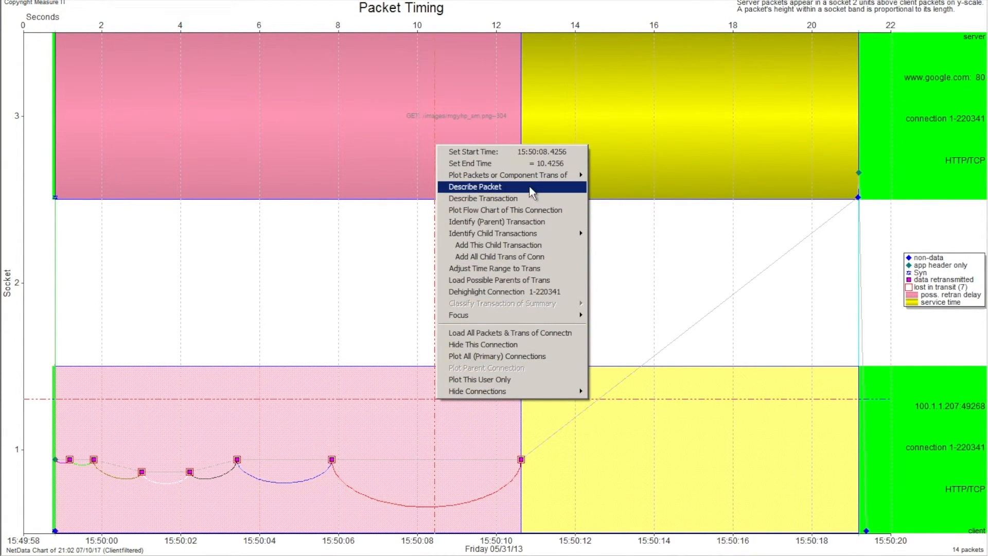
pyautogui.moveTo(508, 175)
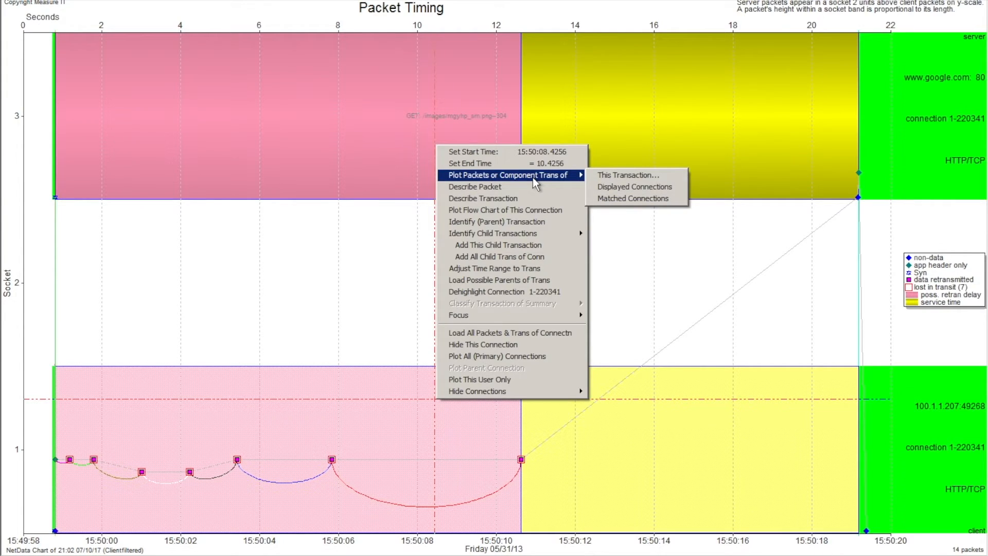
pyautogui.moveTo(627, 175)
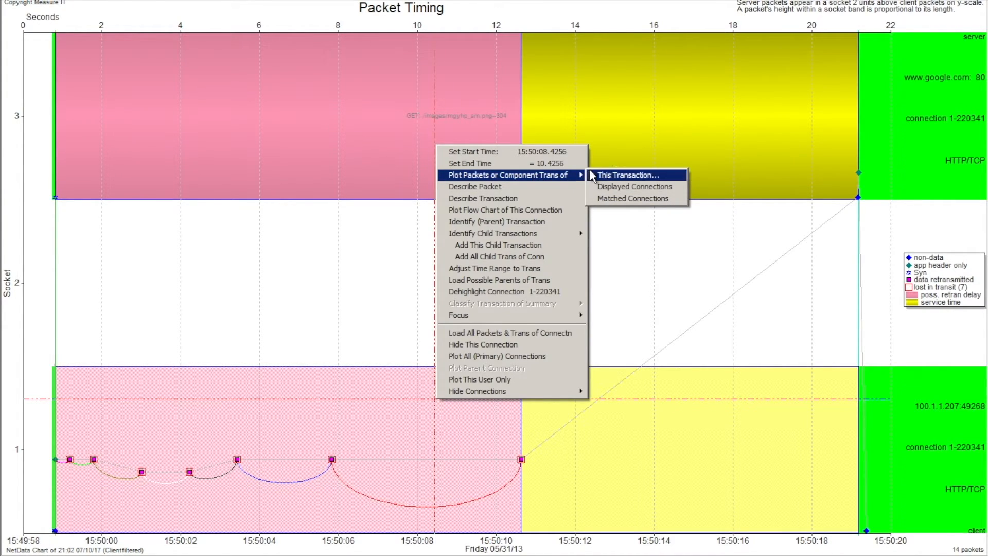
pyautogui.moveTo(632, 199)
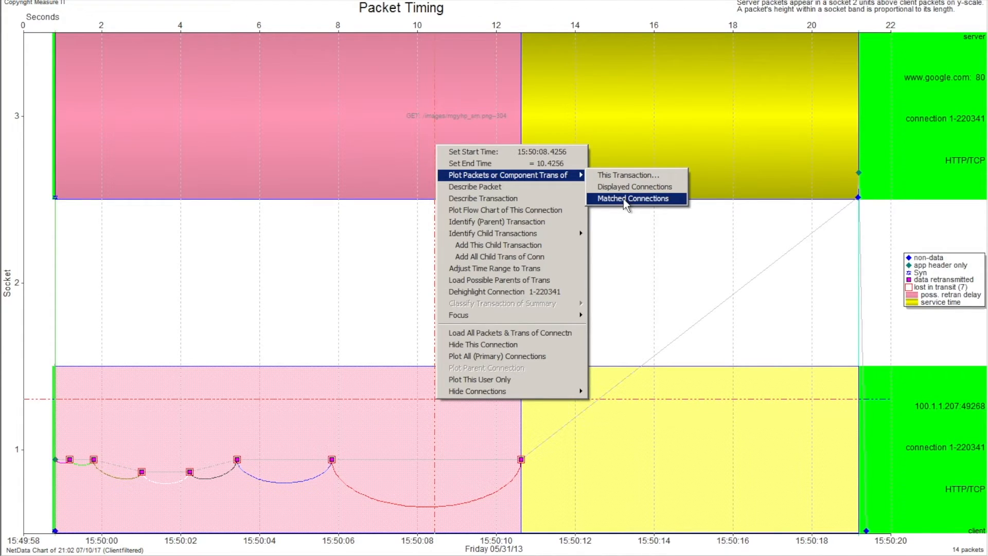
pyautogui.moveTo(632, 198)
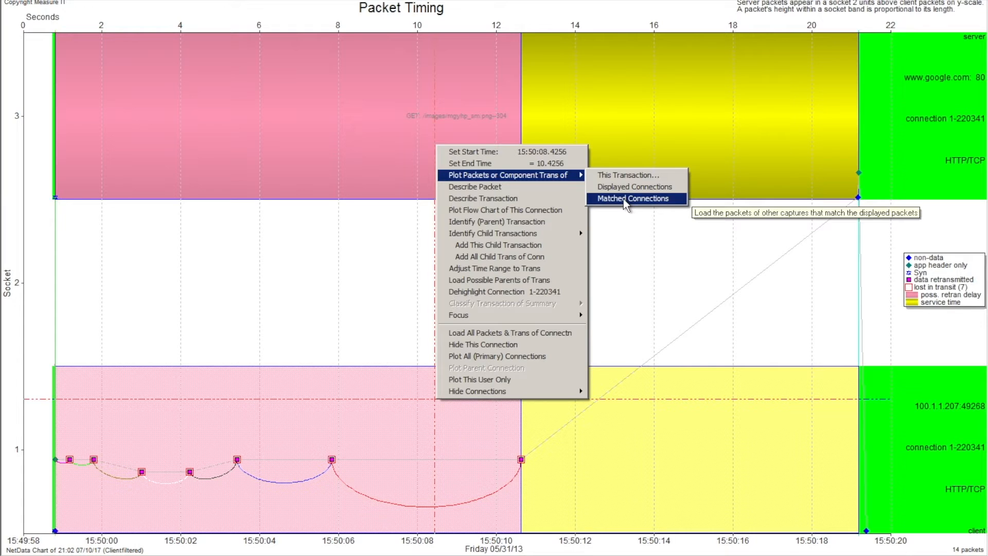
# Choose Plot Packets or Component Trans of > Matched Connections
pyautogui.click(632, 197)
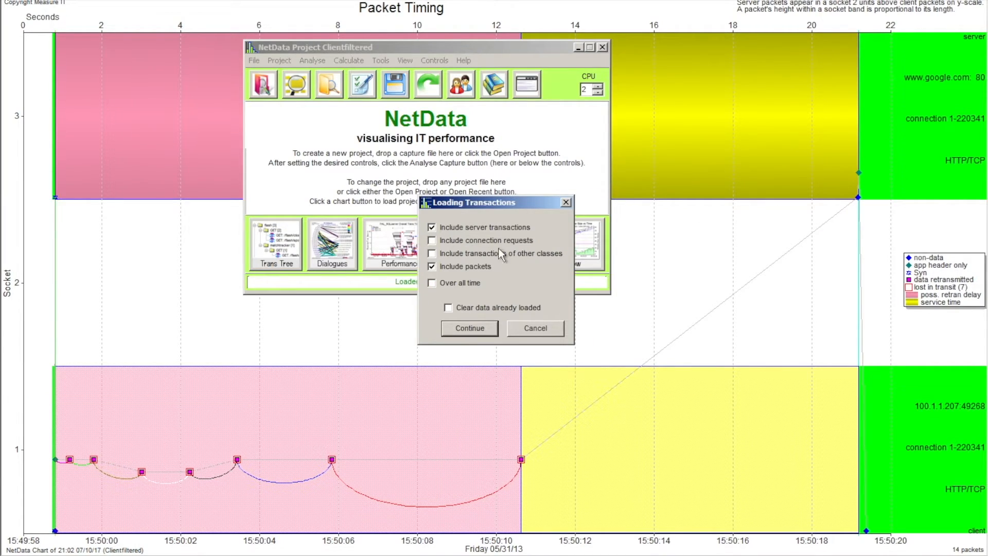
# Load matched connections including connection requests, other classes, over all time
pyautogui.click(432, 240)
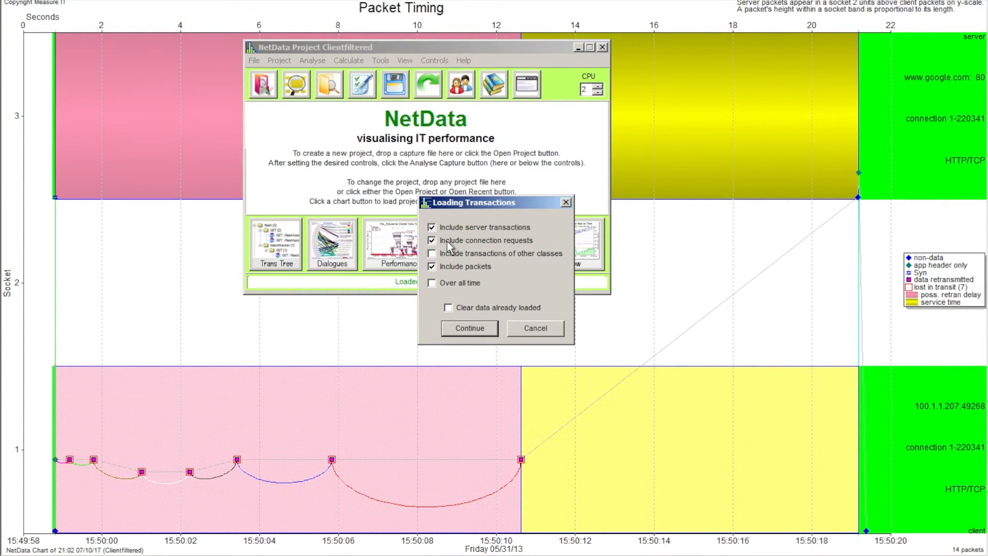
pyautogui.click(432, 252)
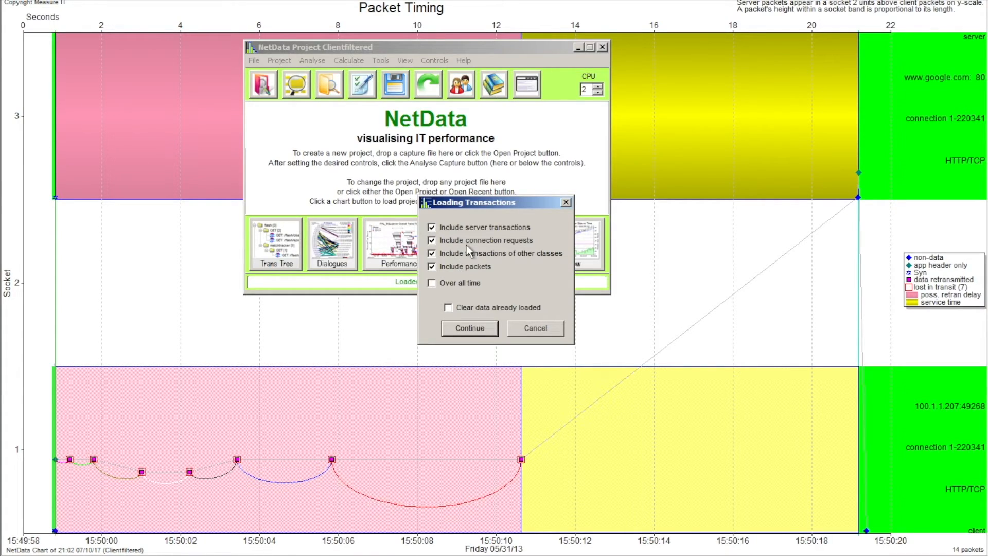
pyautogui.moveTo(447, 288)
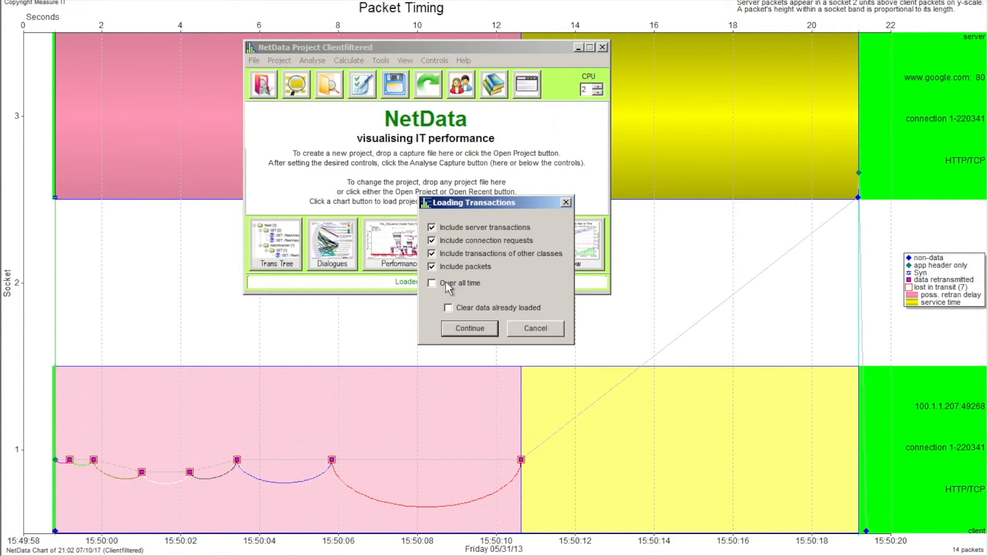
pyautogui.click(432, 283)
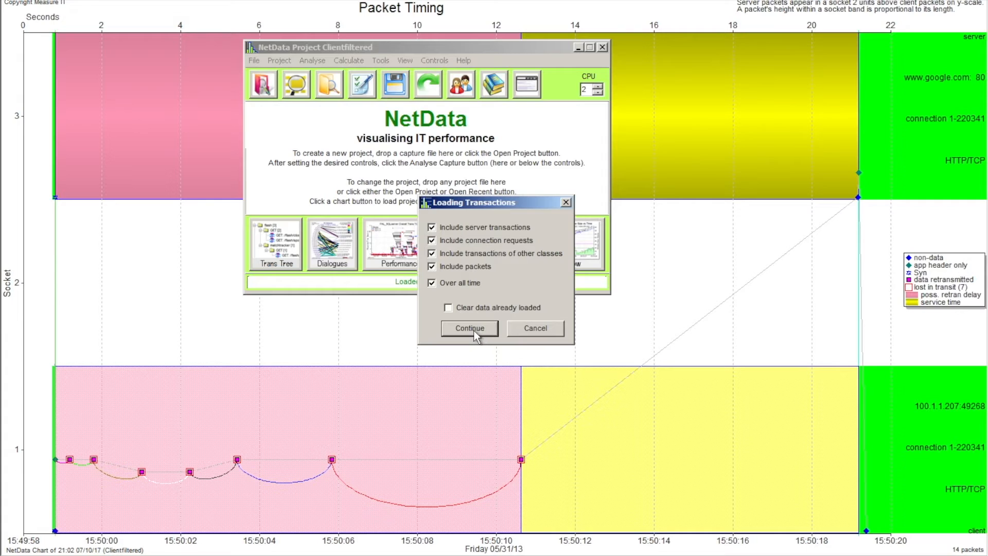
pyautogui.click(468, 328)
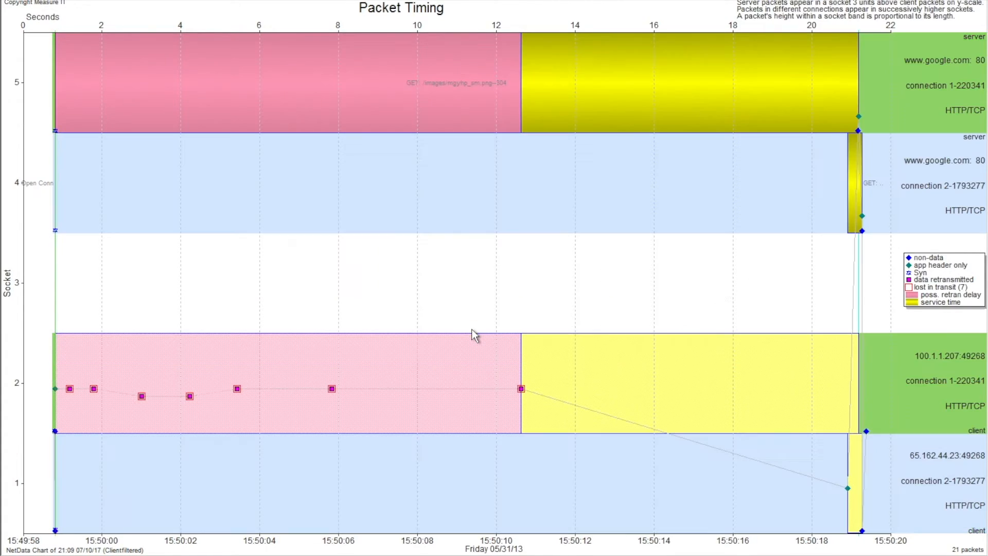
pyautogui.moveTo(892, 490)
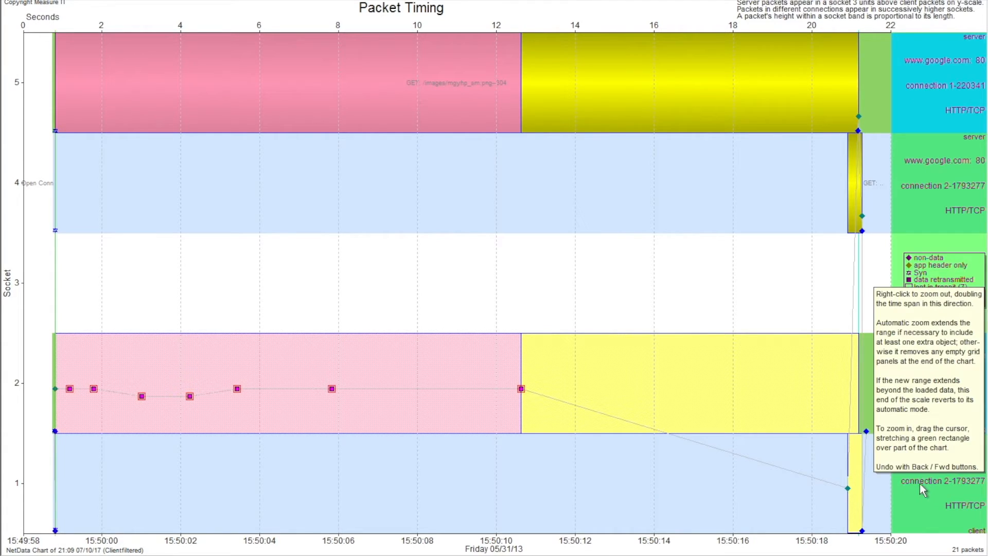
pyautogui.moveTo(915, 488)
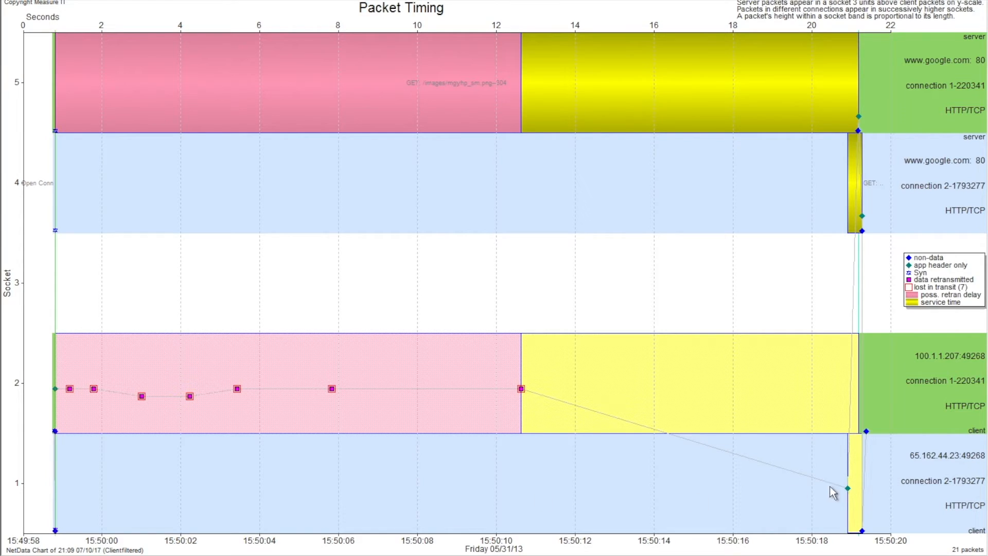
pyautogui.moveTo(850, 494)
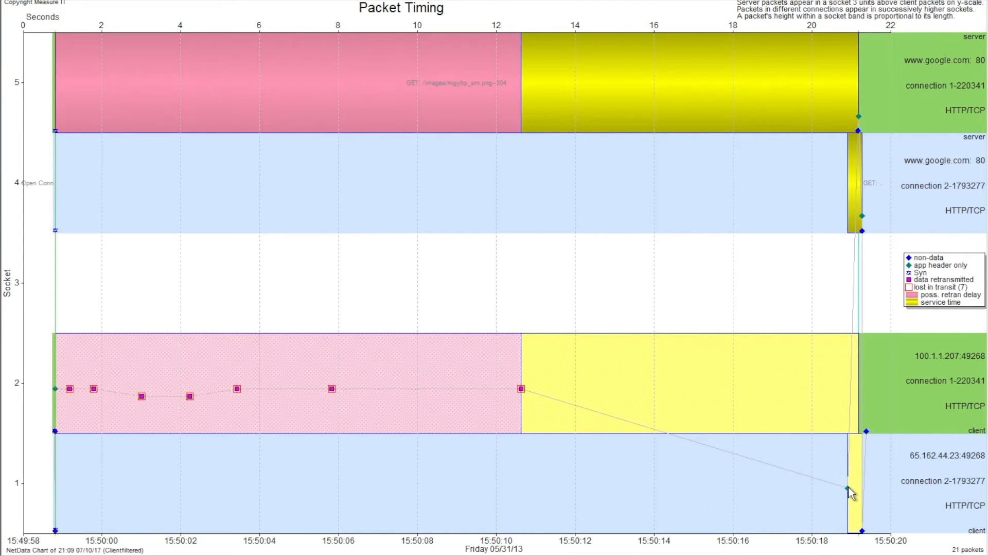
pyautogui.moveTo(847, 490)
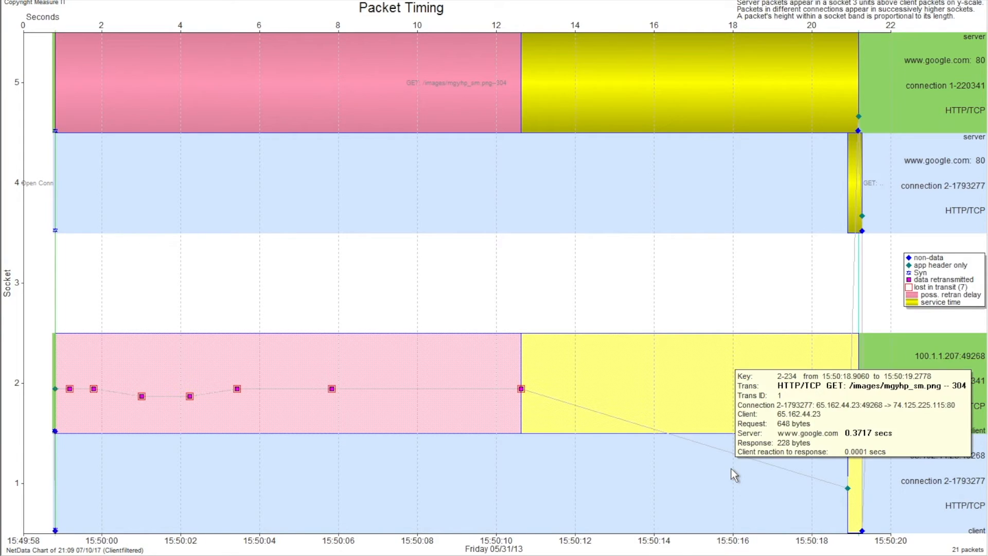
pyautogui.moveTo(390, 392)
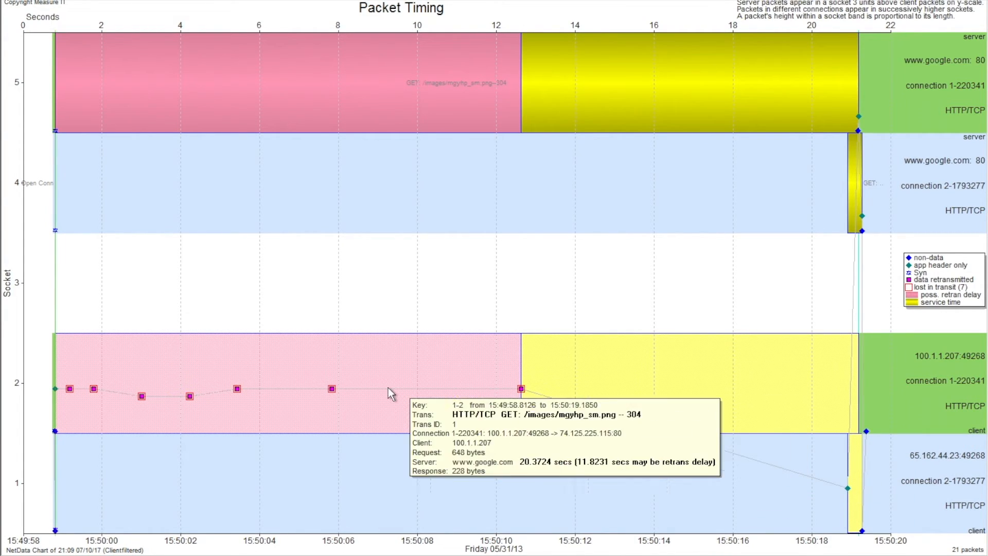
pyautogui.moveTo(497, 394)
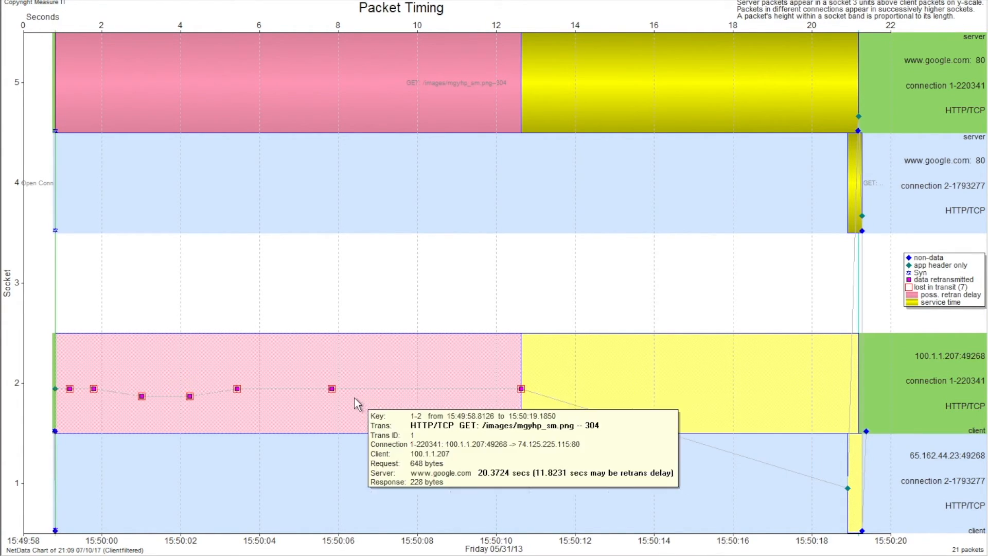
pyautogui.moveTo(245, 397)
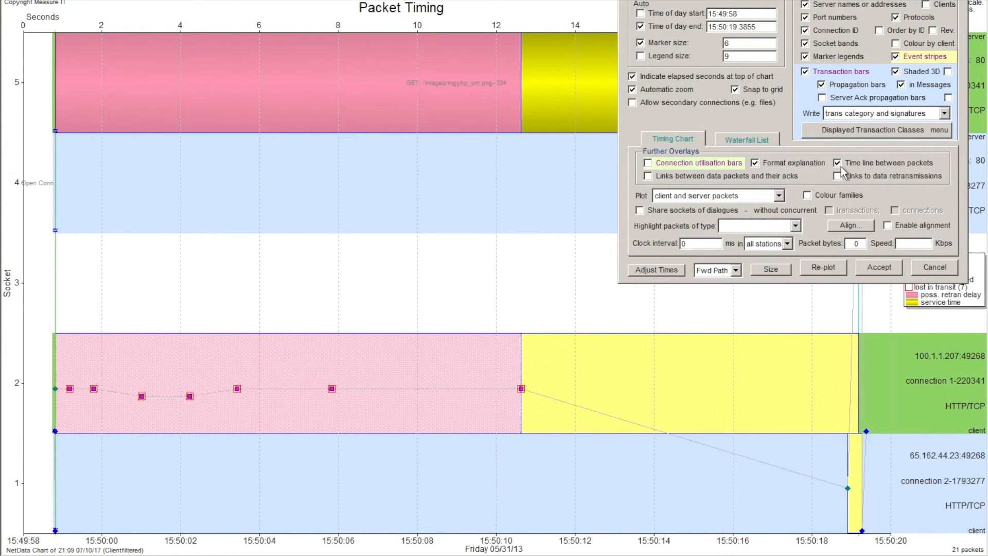
# Swap packet time lines for data-packet-to-ack links and accept
pyautogui.click(837, 163)
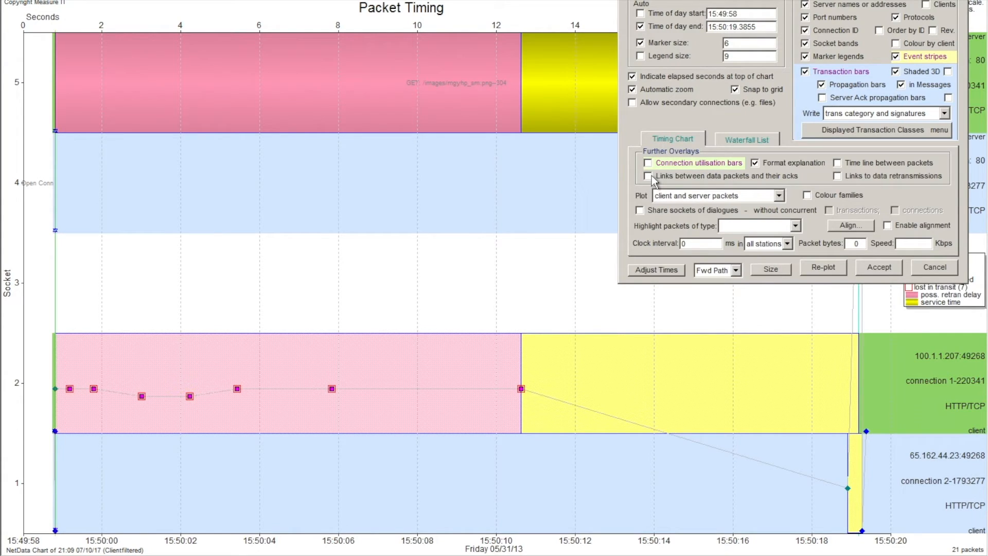
pyautogui.click(648, 176)
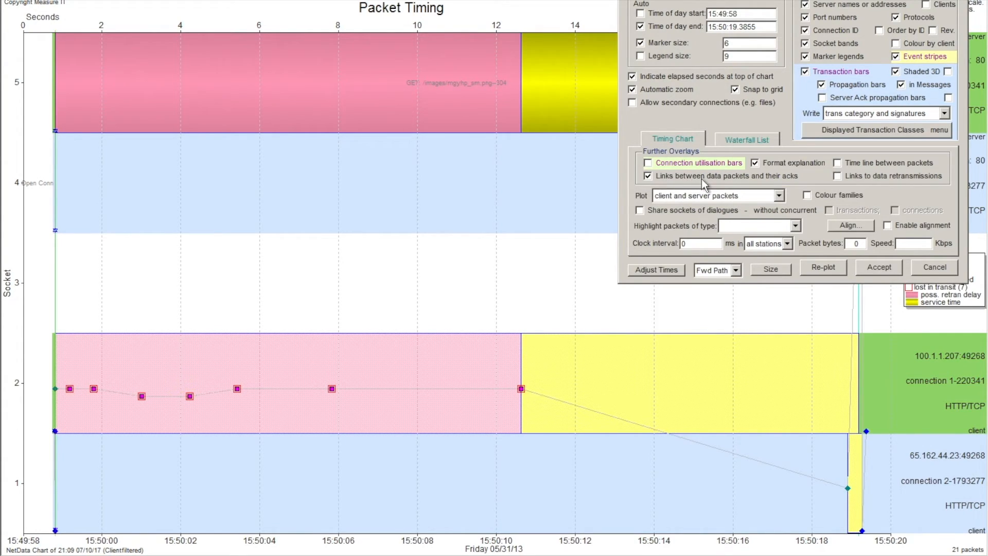
pyautogui.moveTo(878, 257)
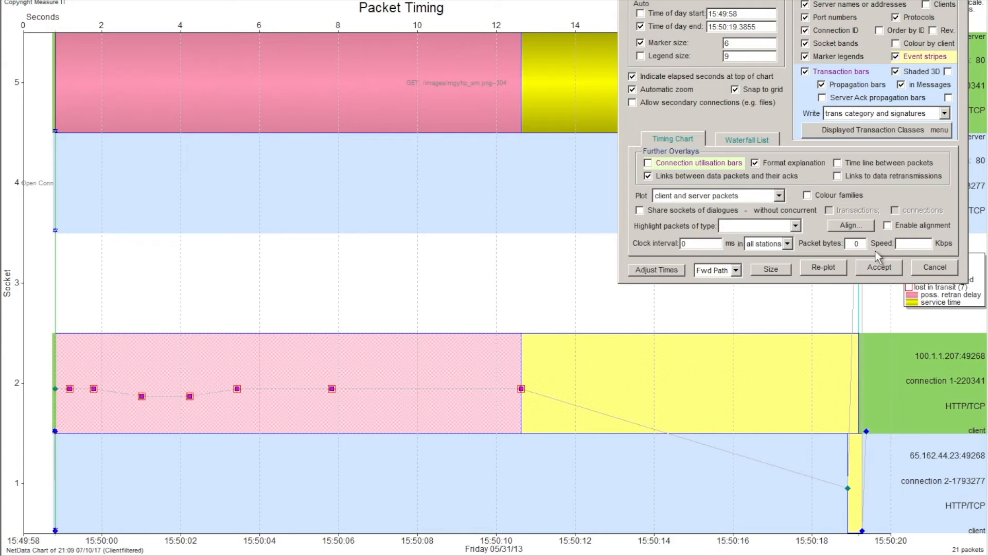
pyautogui.click(878, 266)
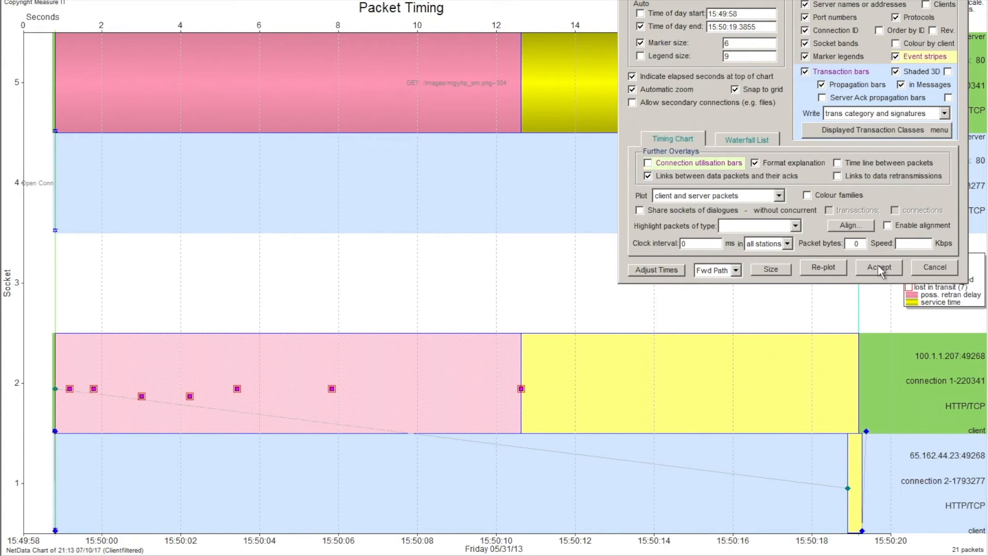
pyautogui.moveTo(948, 111)
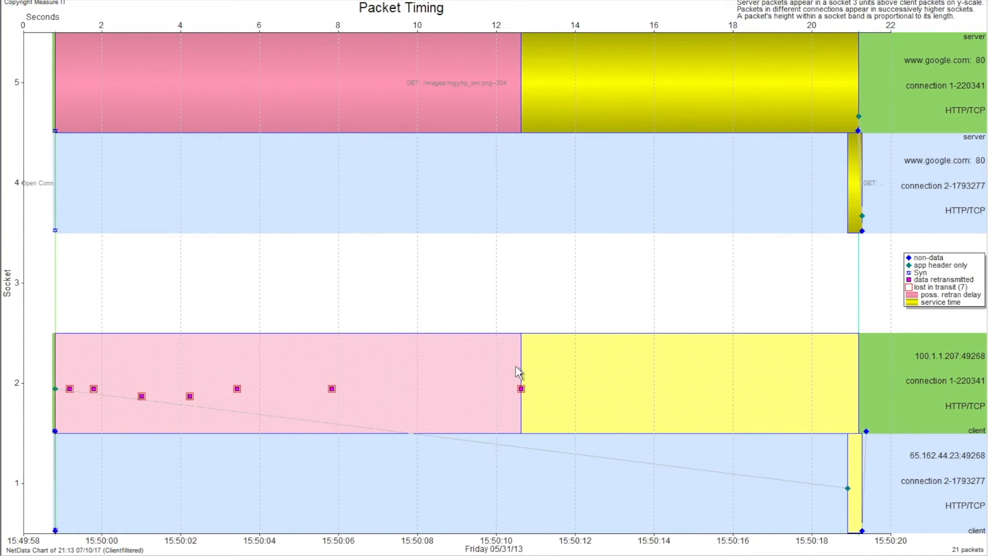
pyautogui.moveTo(368, 467)
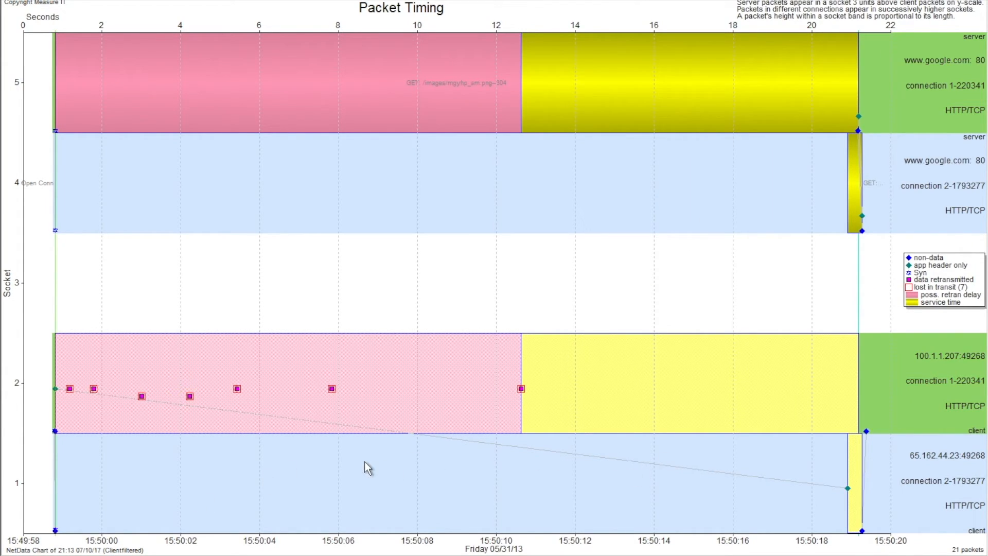
pyautogui.moveTo(59, 395)
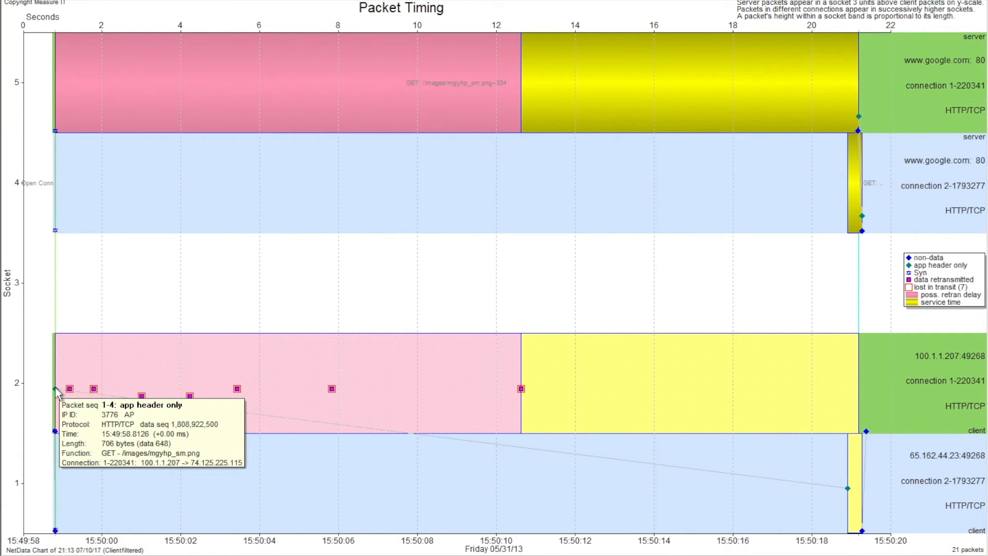
pyautogui.moveTo(56, 390)
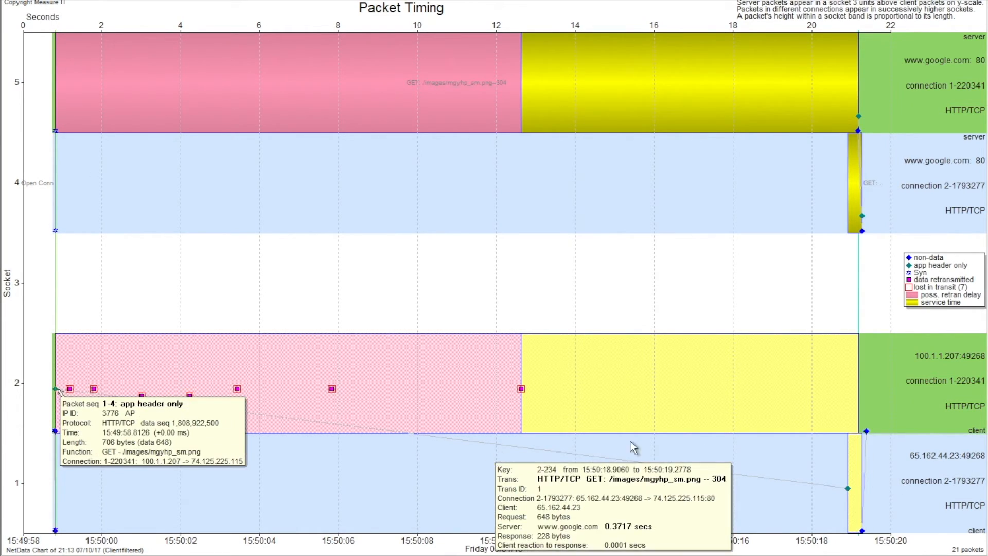
pyautogui.moveTo(851, 492)
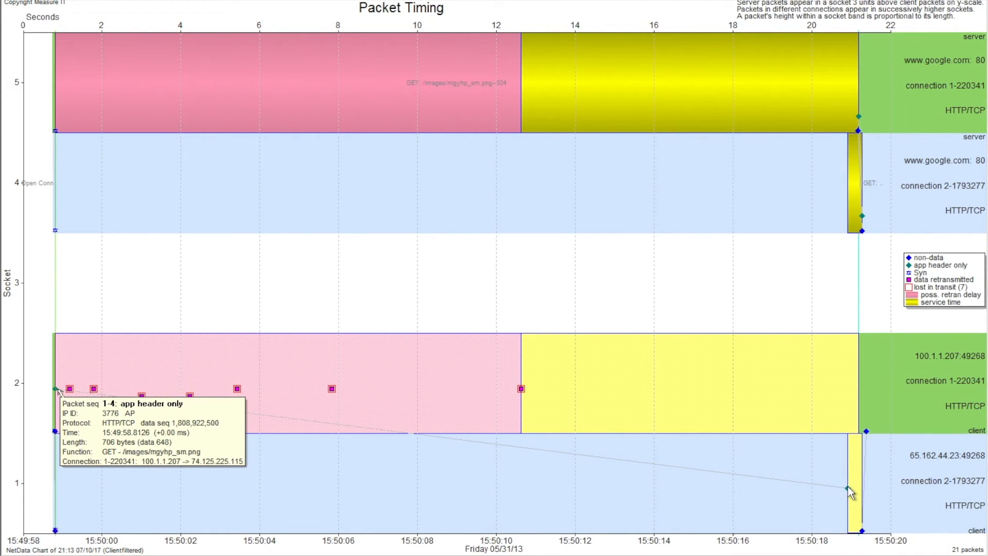
pyautogui.moveTo(847, 491)
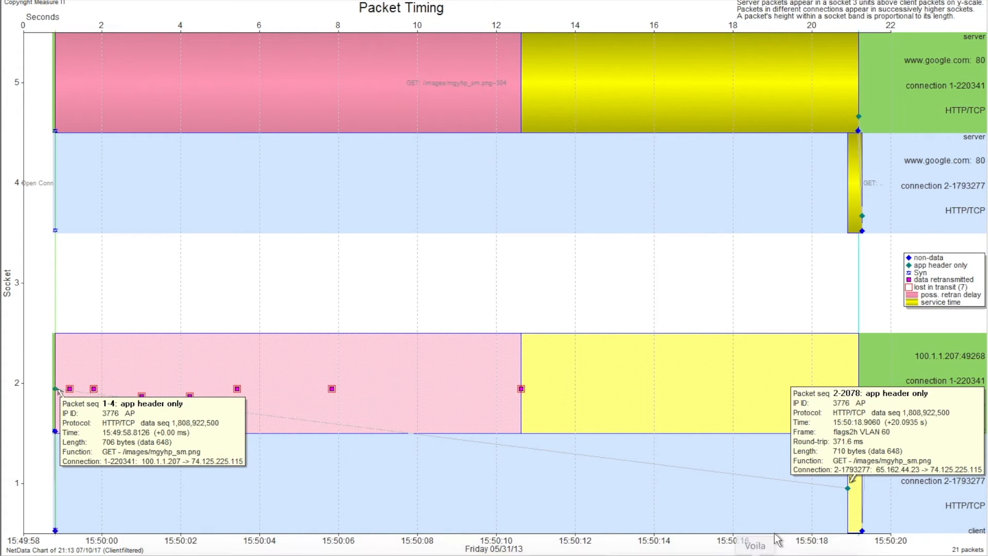
pyautogui.moveTo(844, 413)
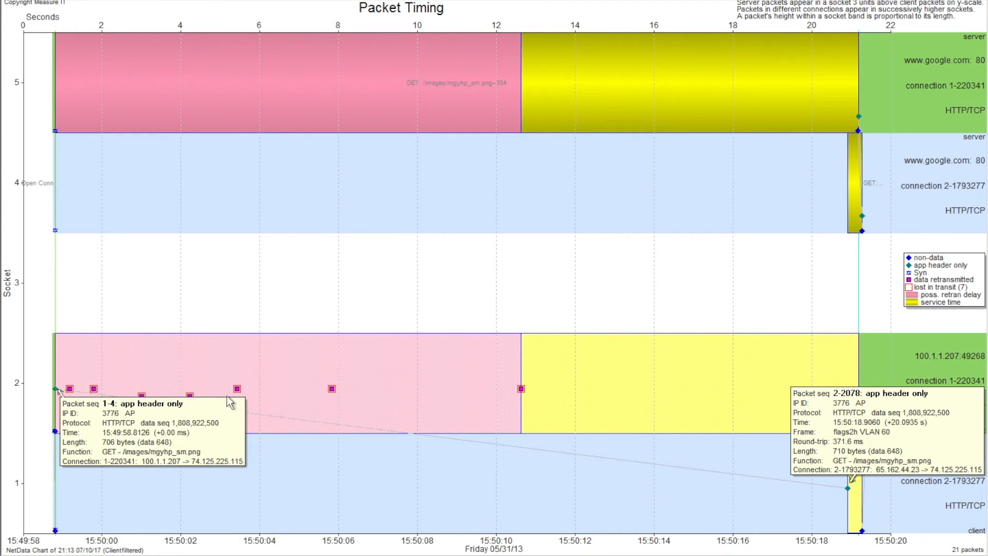
pyautogui.moveTo(58, 392)
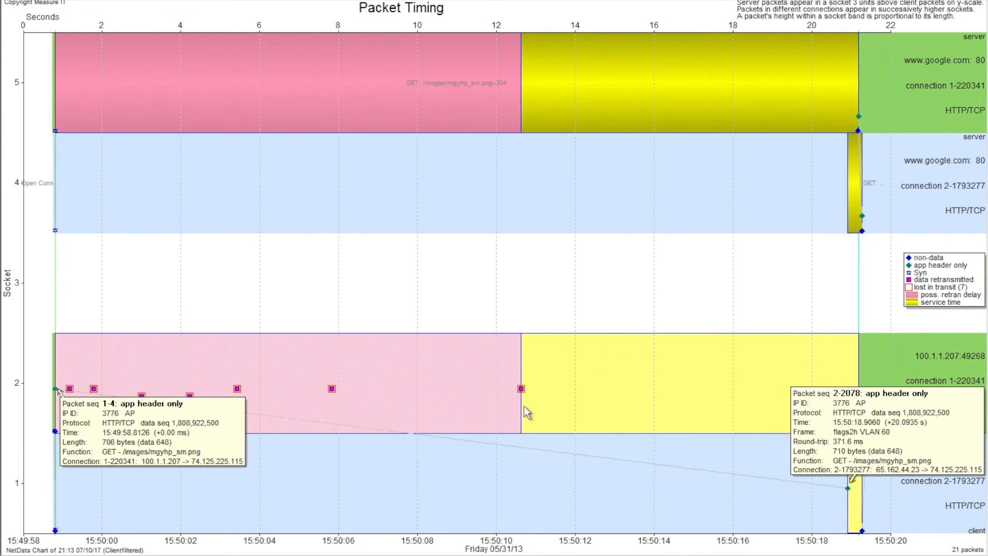
pyautogui.moveTo(767, 488)
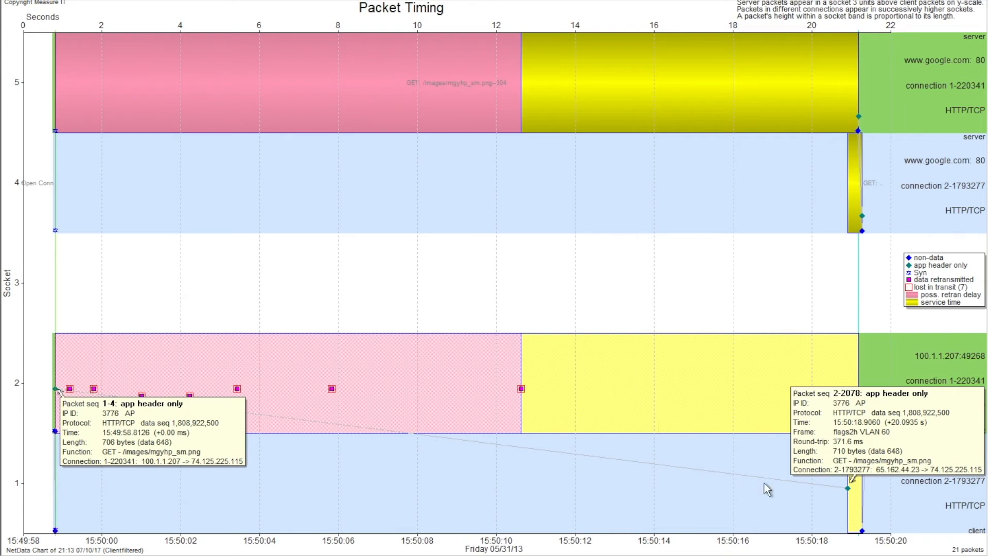
pyautogui.moveTo(852, 495)
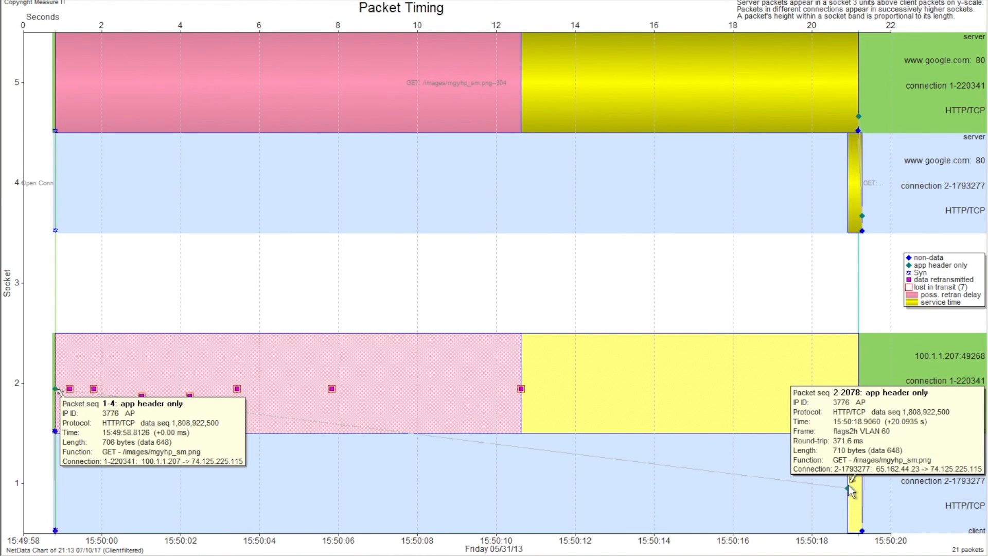
pyautogui.moveTo(850, 491)
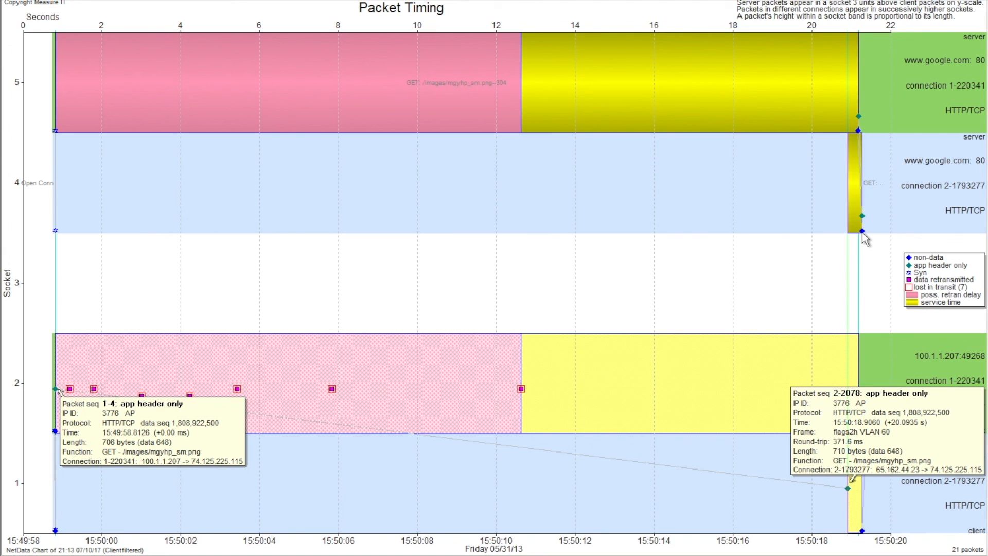
pyautogui.moveTo(839, 51)
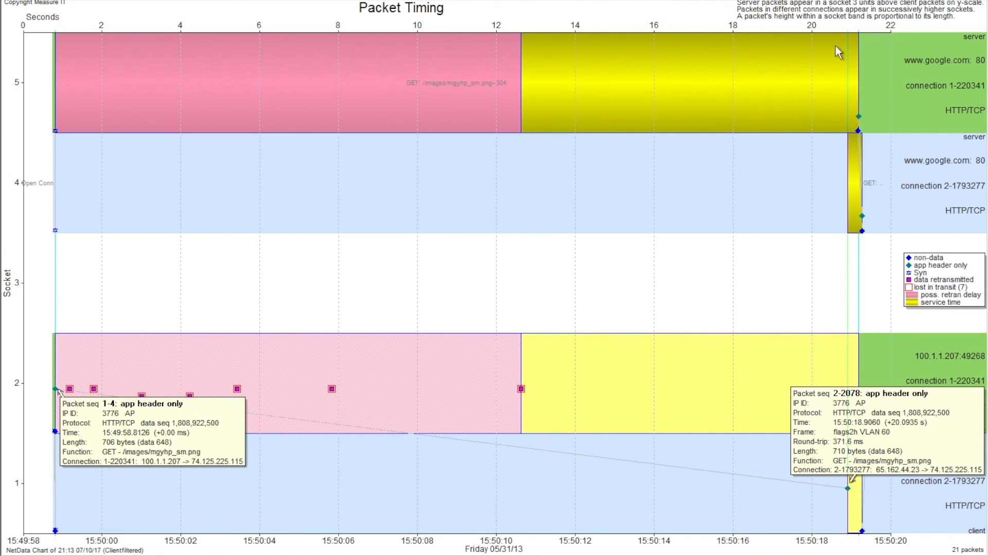
pyautogui.moveTo(857, 81)
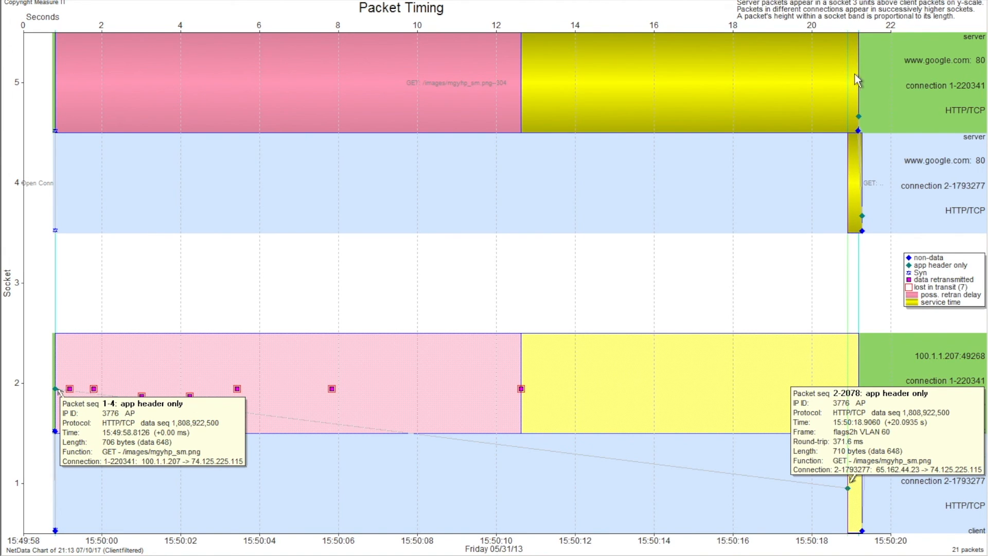
pyautogui.moveTo(854, 58)
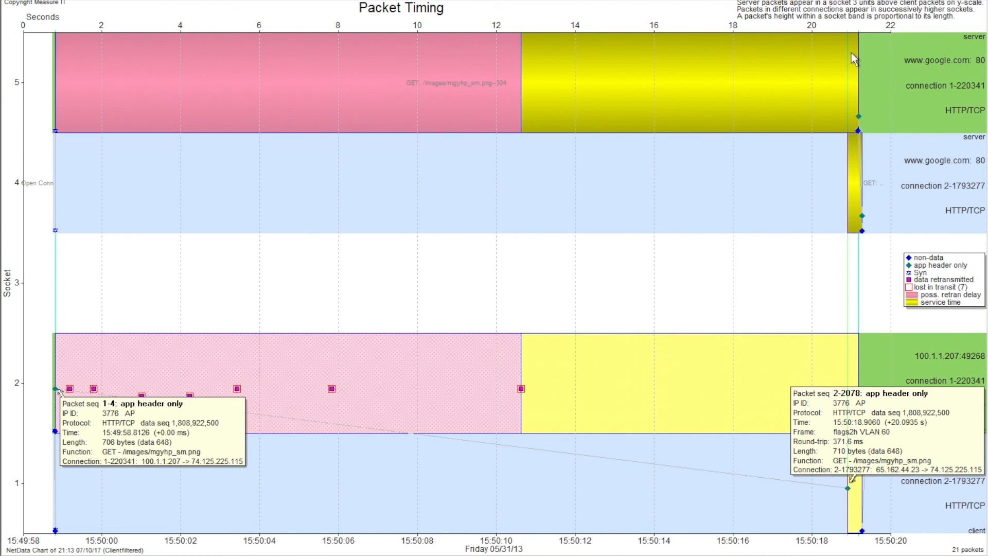
pyautogui.moveTo(856, 301)
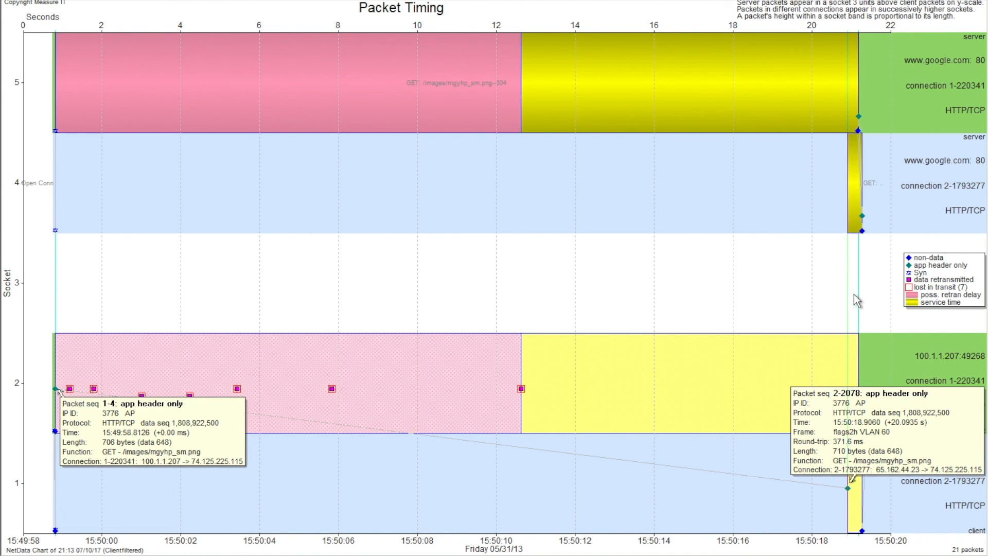